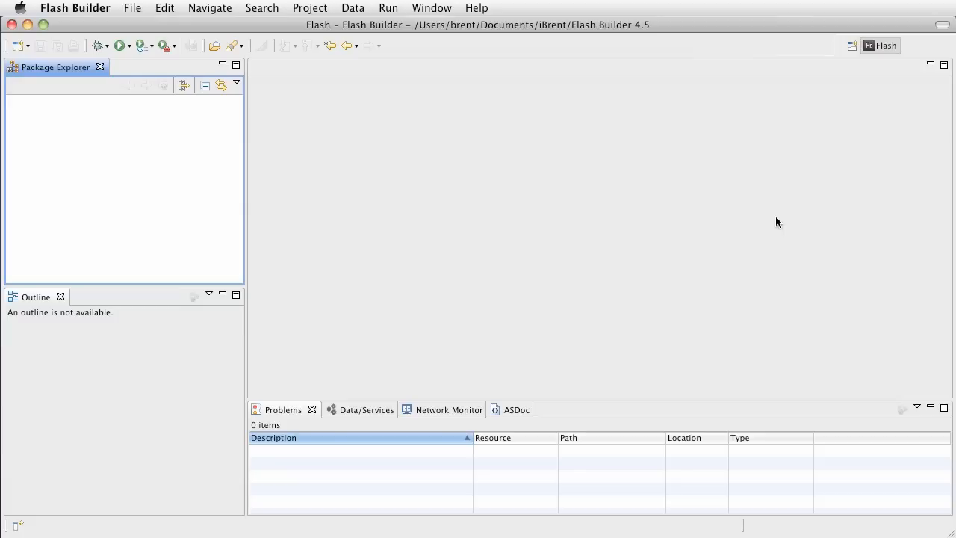
pyautogui.moveTo(181, 8)
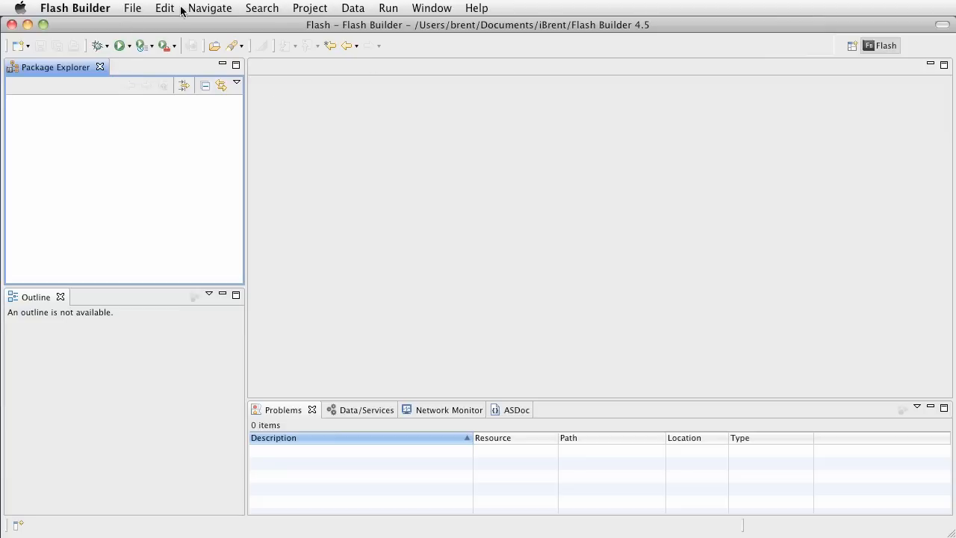
# Start a new Flex Mobile Project from the File menu and name it BasicViewApp.
pyautogui.click(132, 8)
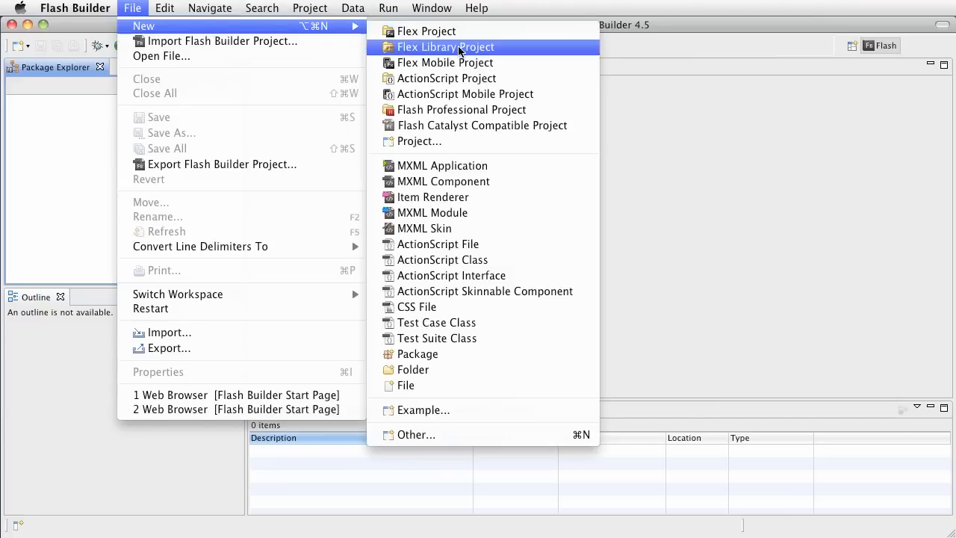
pyautogui.moveTo(446, 63)
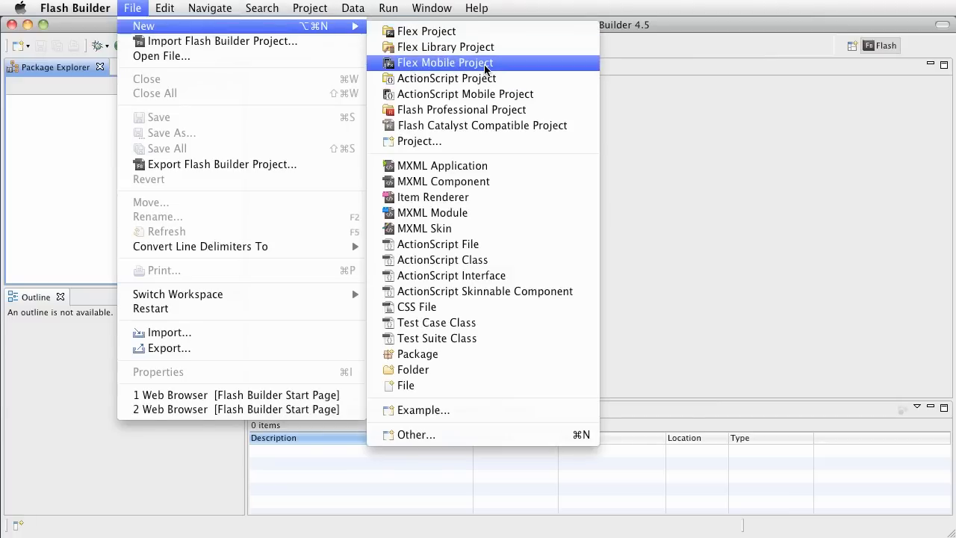
pyautogui.click(445, 63)
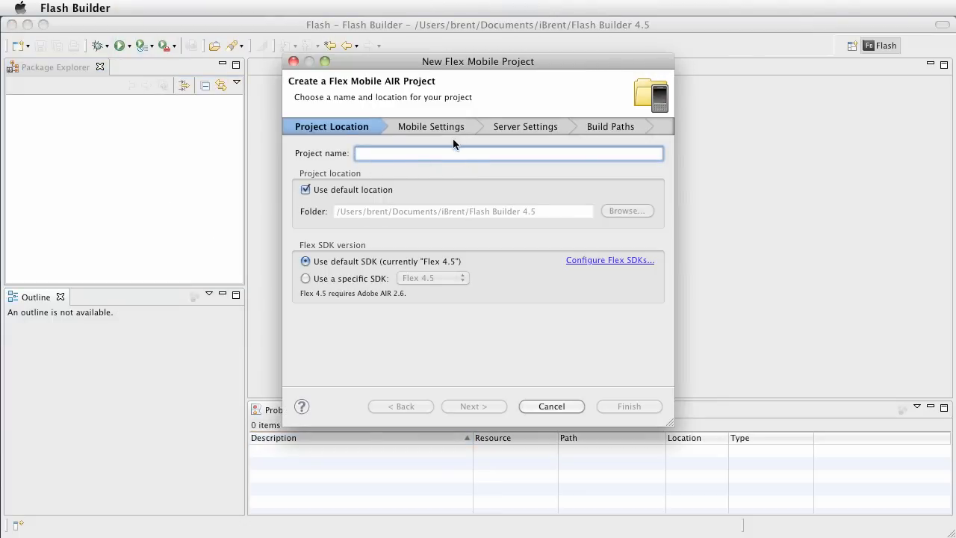
pyautogui.write('B')
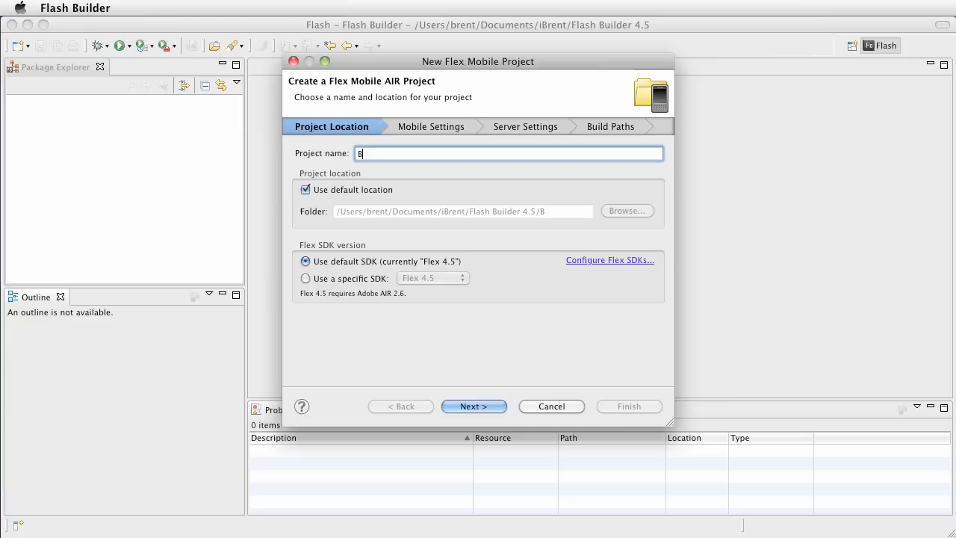
pyautogui.write('asicVi')
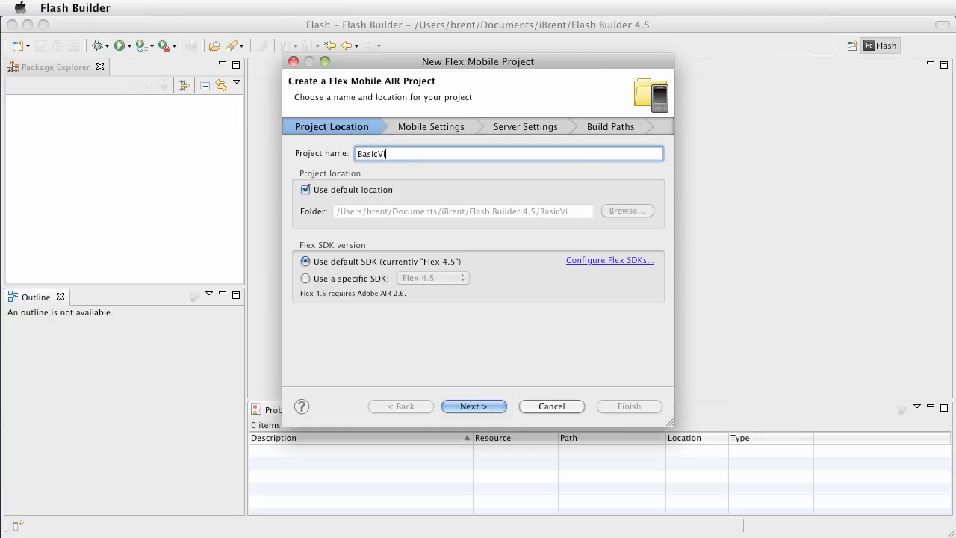
pyautogui.write('ewApp')
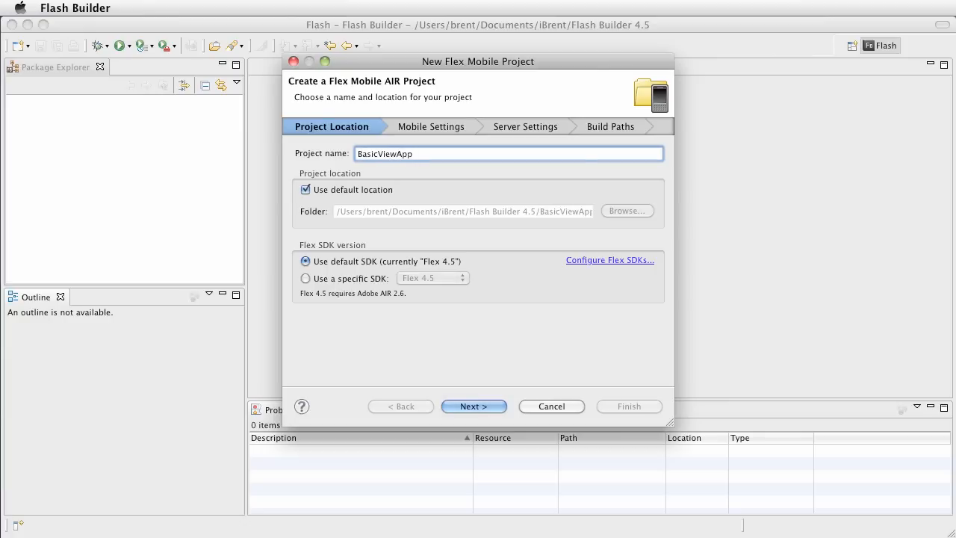
# On the Mobile Settings page, uncheck BlackBerry Tablet OS so only Google Android is targeted.
pyautogui.click(474, 406)
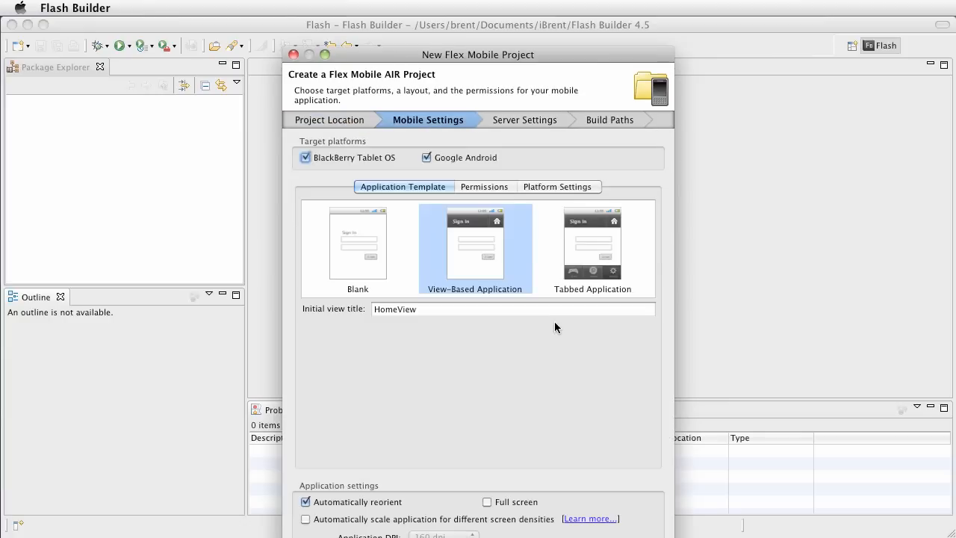
pyautogui.moveTo(478, 53); pyautogui.dragTo(491, 36)
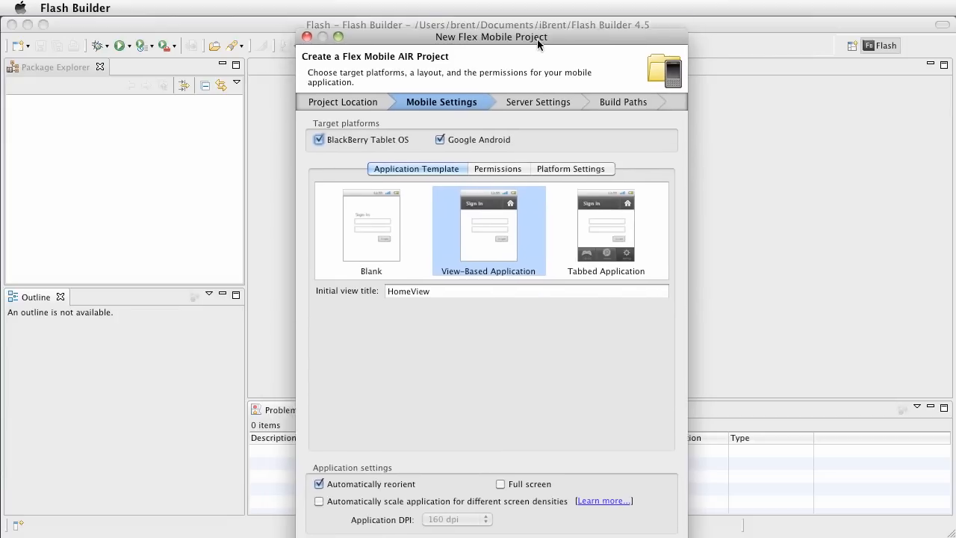
pyautogui.moveTo(491, 37); pyautogui.dragTo(455, 25)
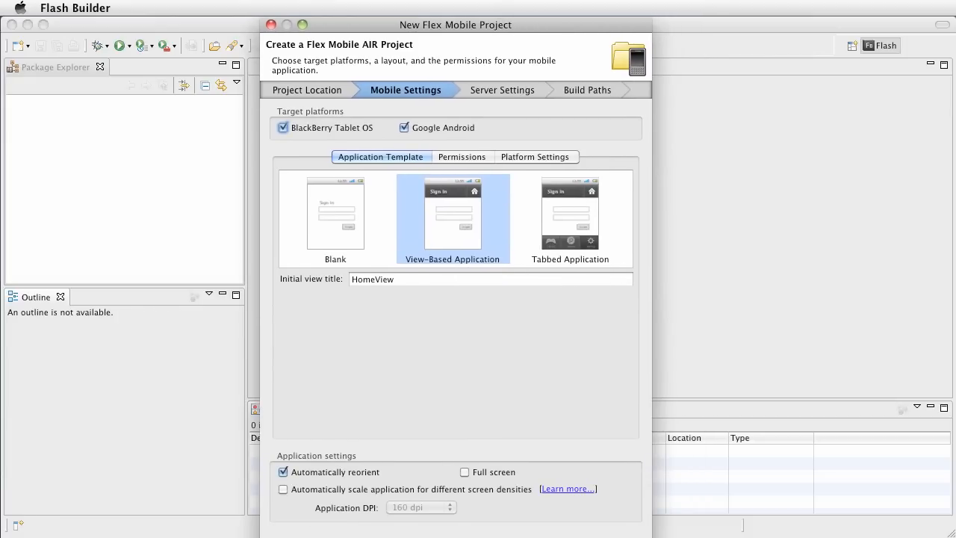
pyautogui.moveTo(429, 318)
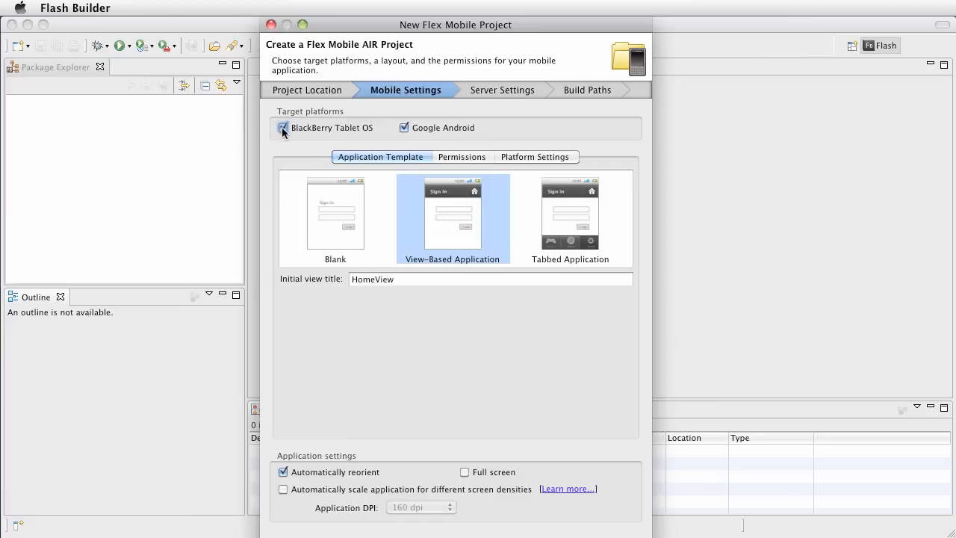
pyautogui.click(283, 128)
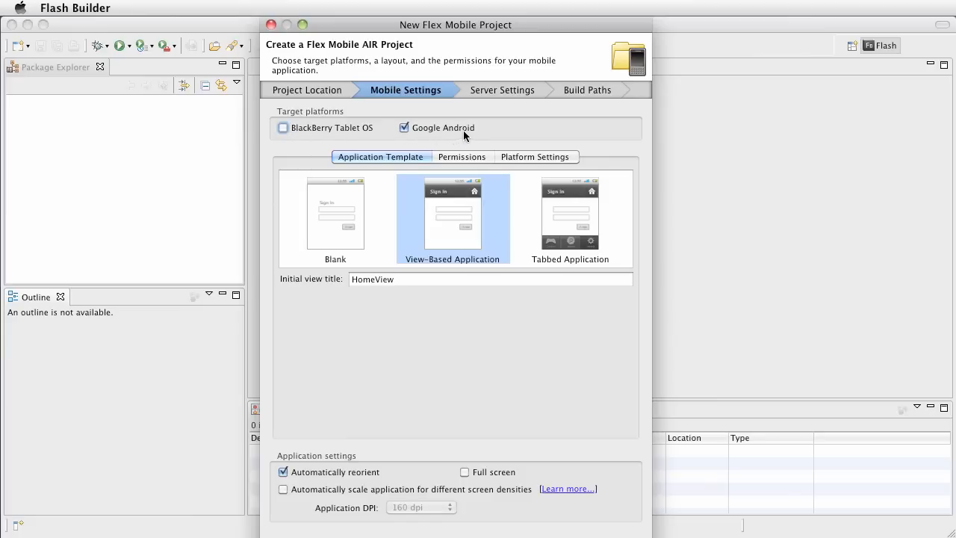
pyautogui.moveTo(410, 177)
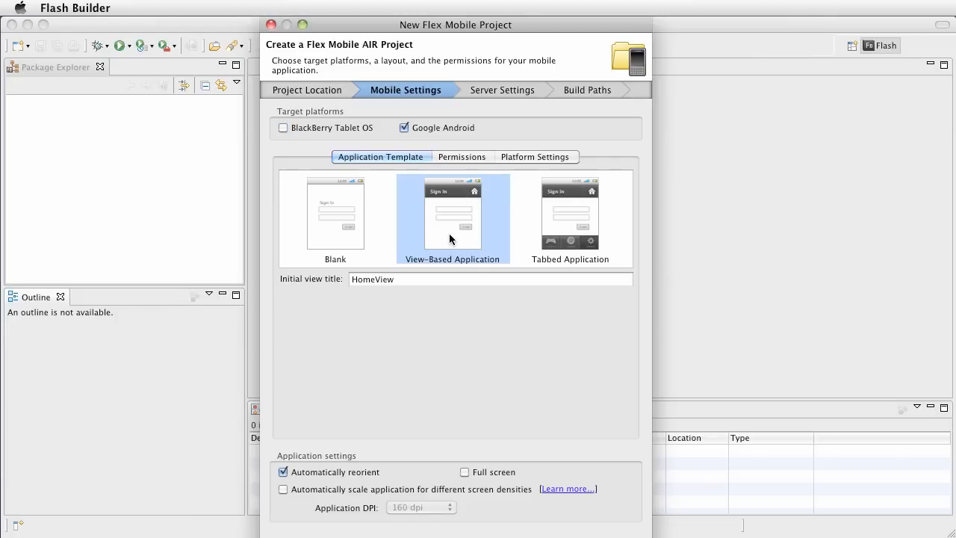
pyautogui.moveTo(338, 294)
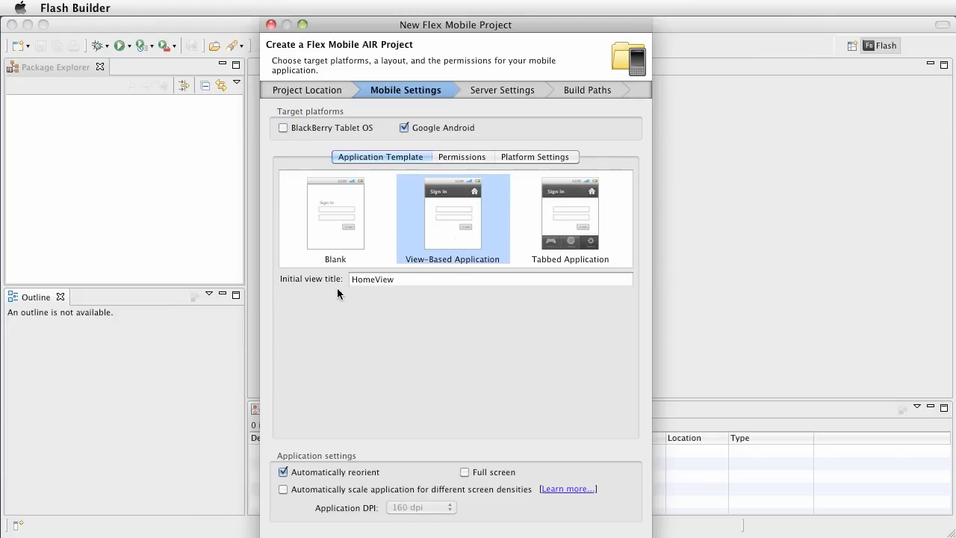
pyautogui.moveTo(337, 284)
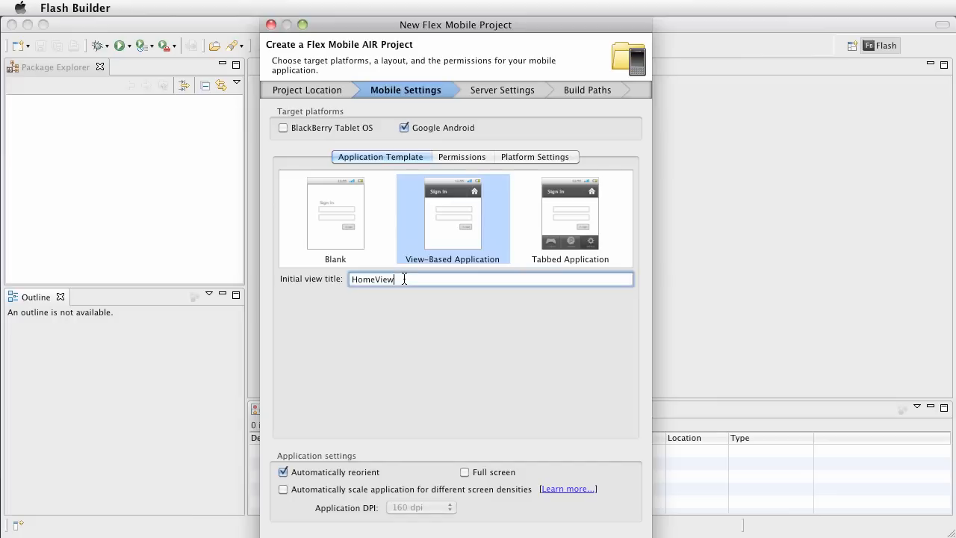
# Title the initial view UserList and enable full screen and automatic density scaling.
pyautogui.write('U')
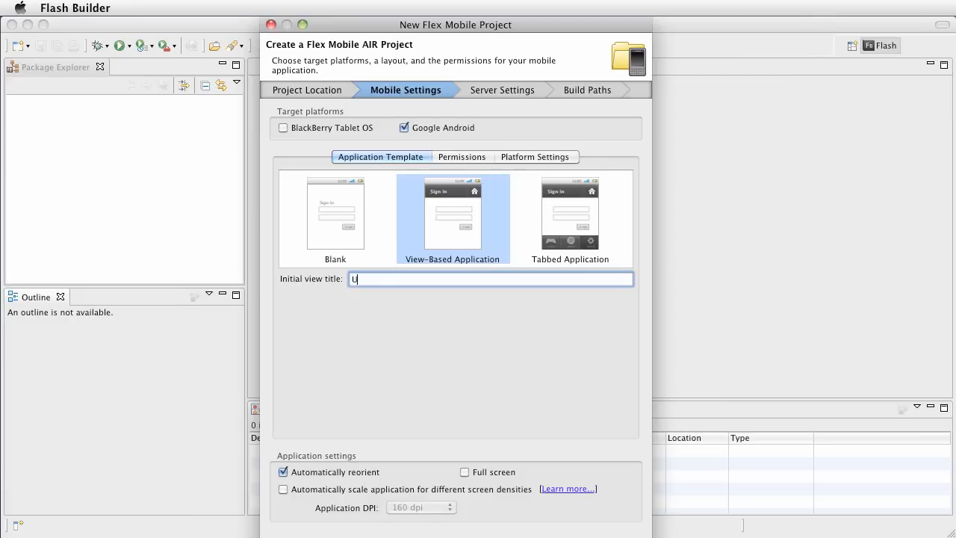
pyautogui.write('serList')
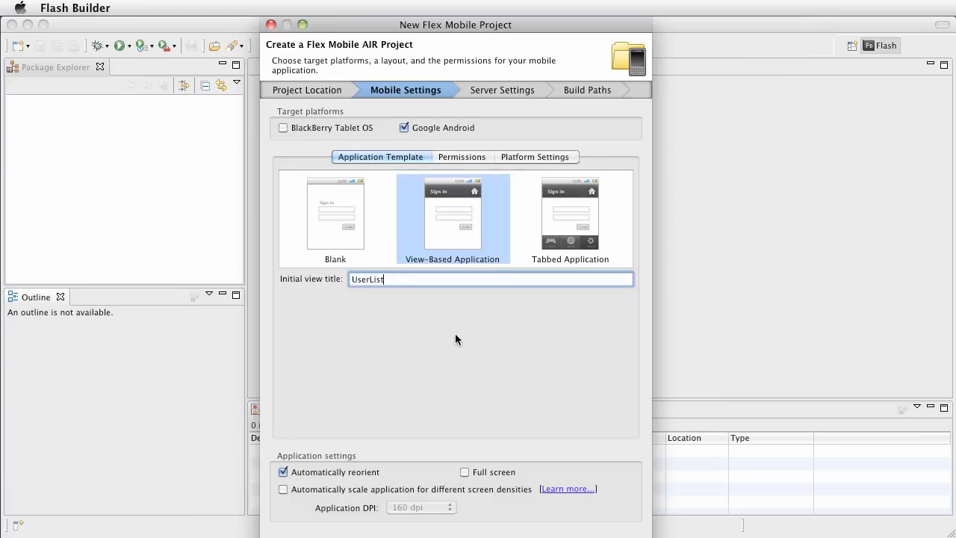
pyautogui.moveTo(484, 438)
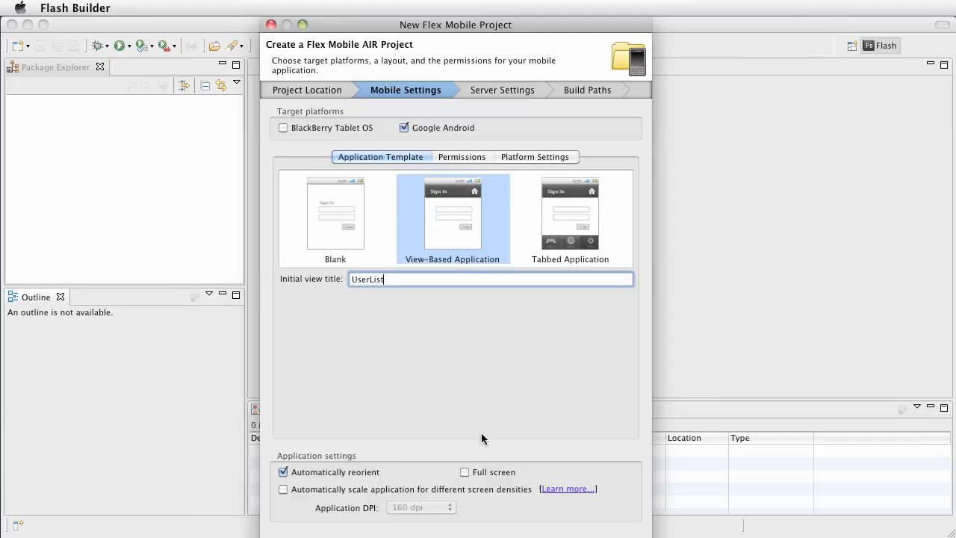
pyautogui.moveTo(304, 486)
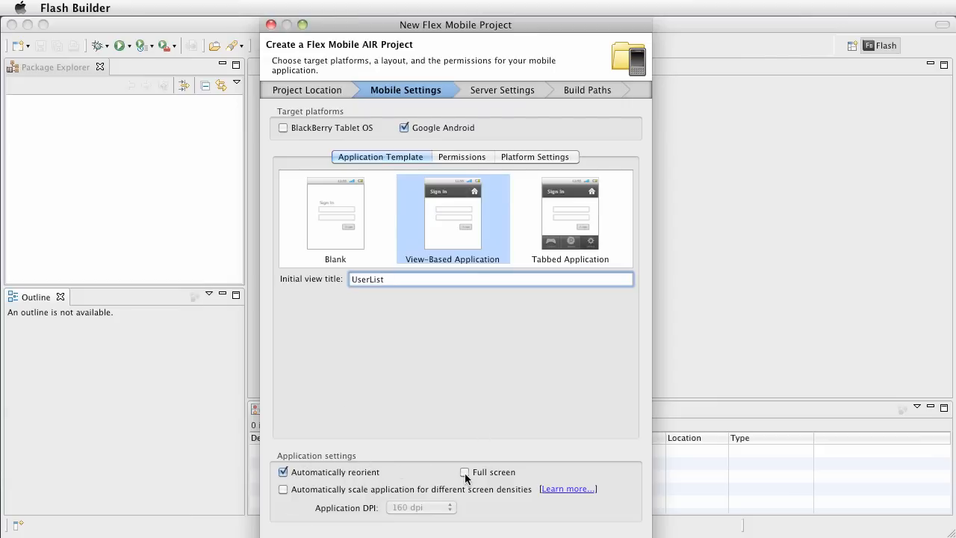
pyautogui.click(465, 472)
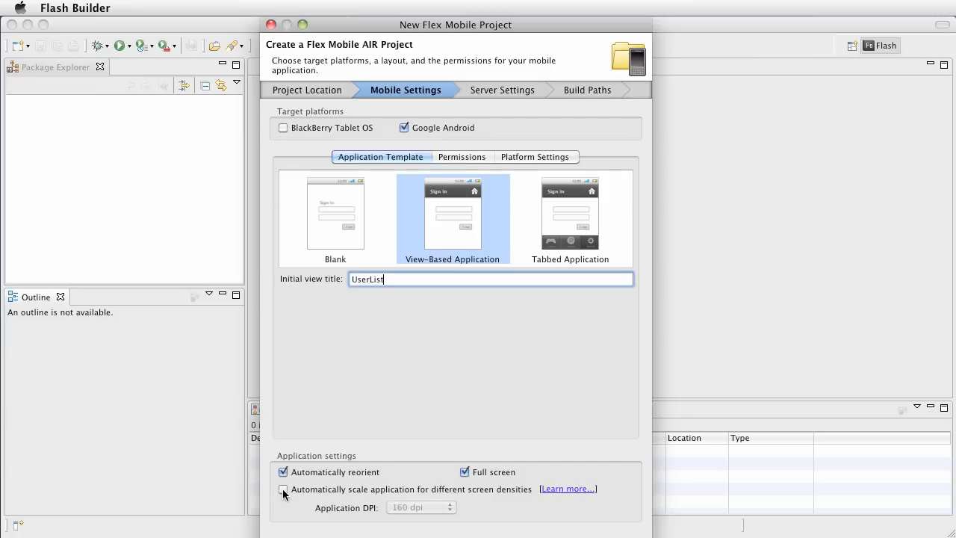
pyautogui.click(284, 489)
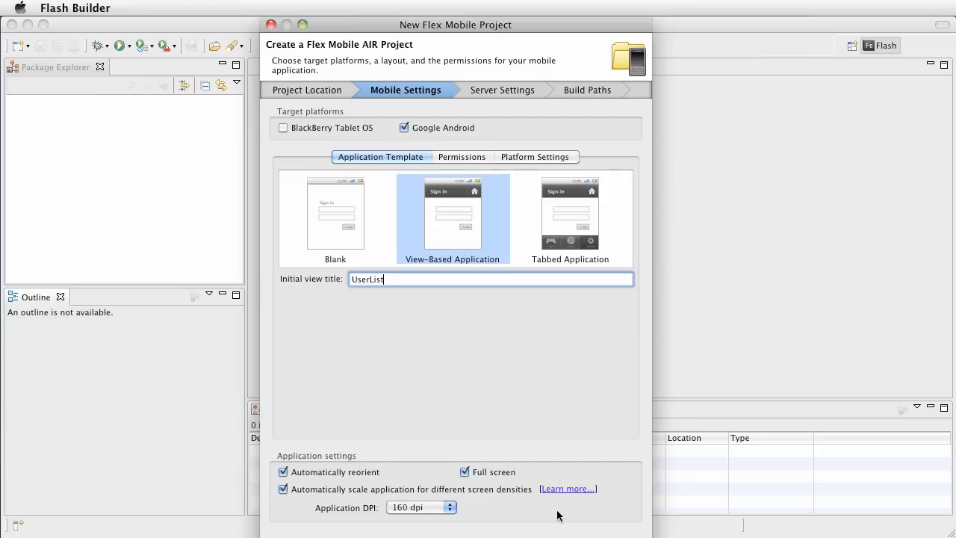
pyautogui.moveTo(514, 512)
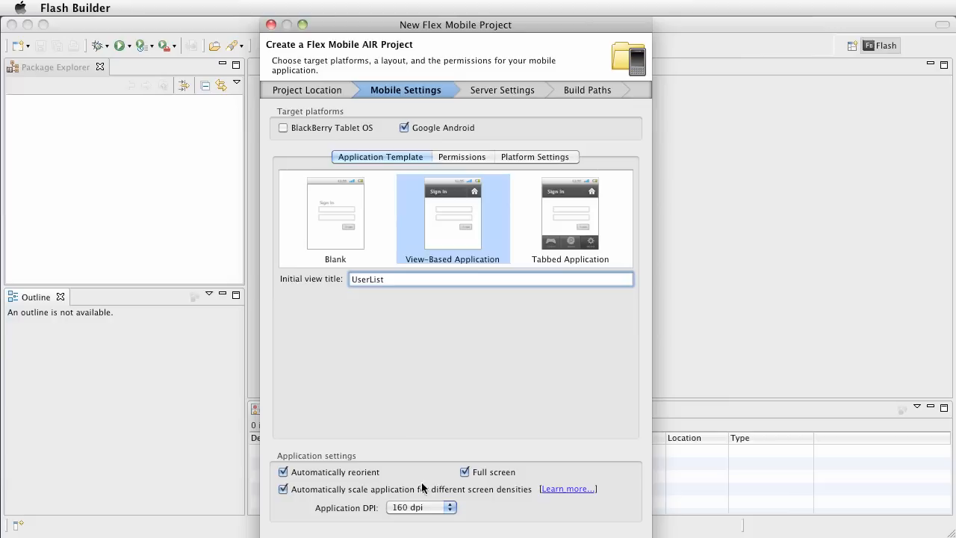
pyautogui.moveTo(512, 505)
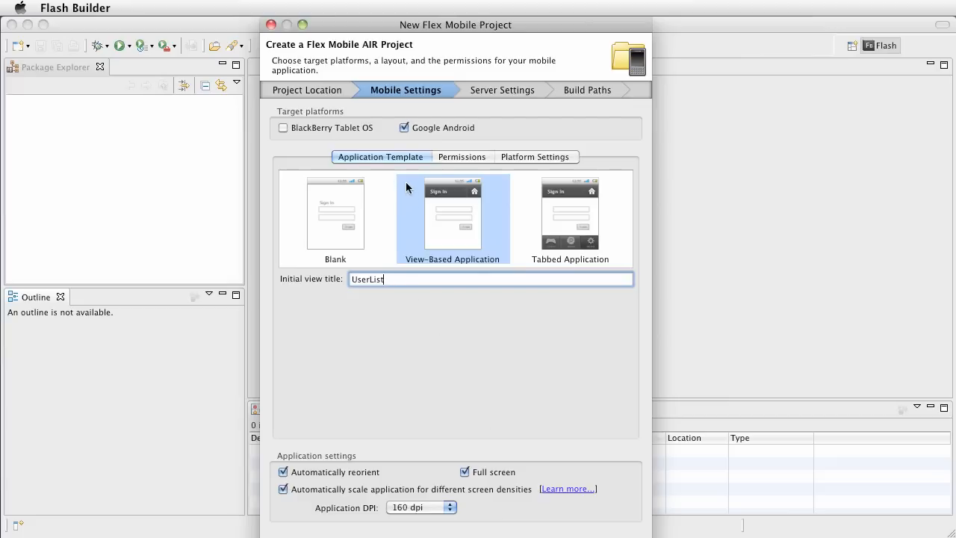
pyautogui.click(462, 157)
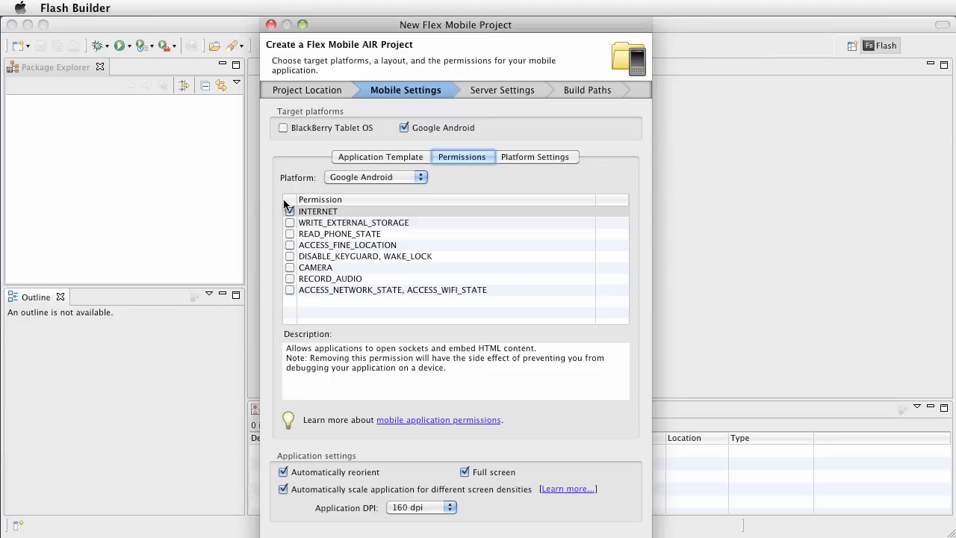
pyautogui.moveTo(359, 305)
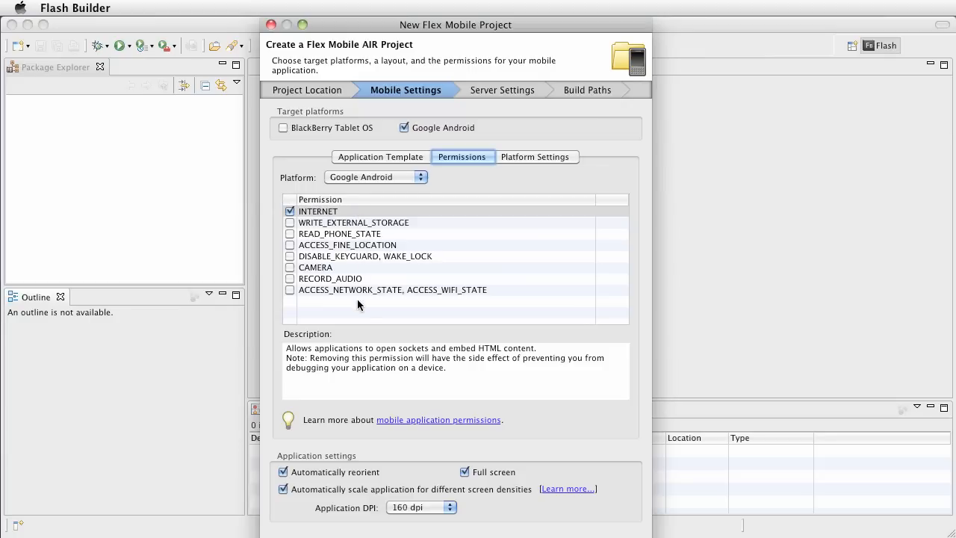
pyautogui.moveTo(427, 309)
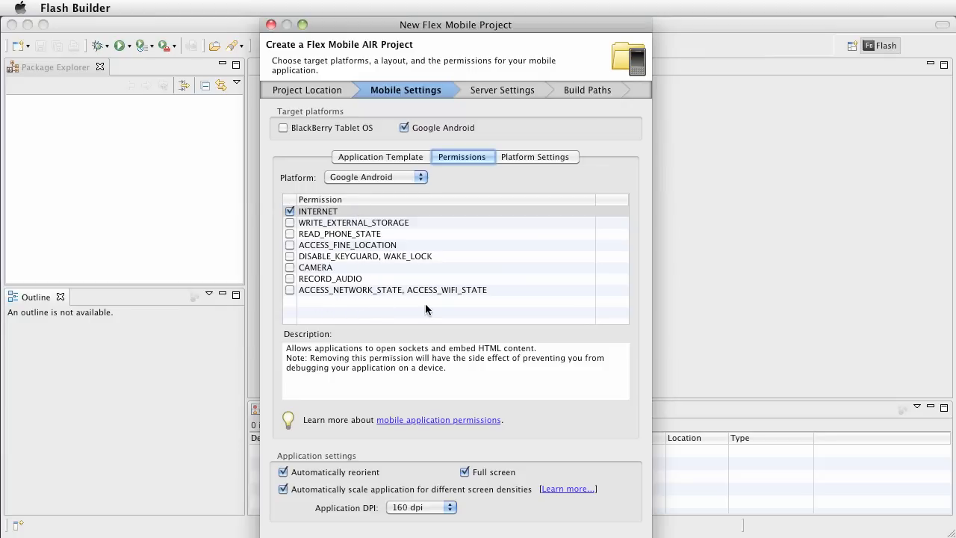
pyautogui.click(537, 157)
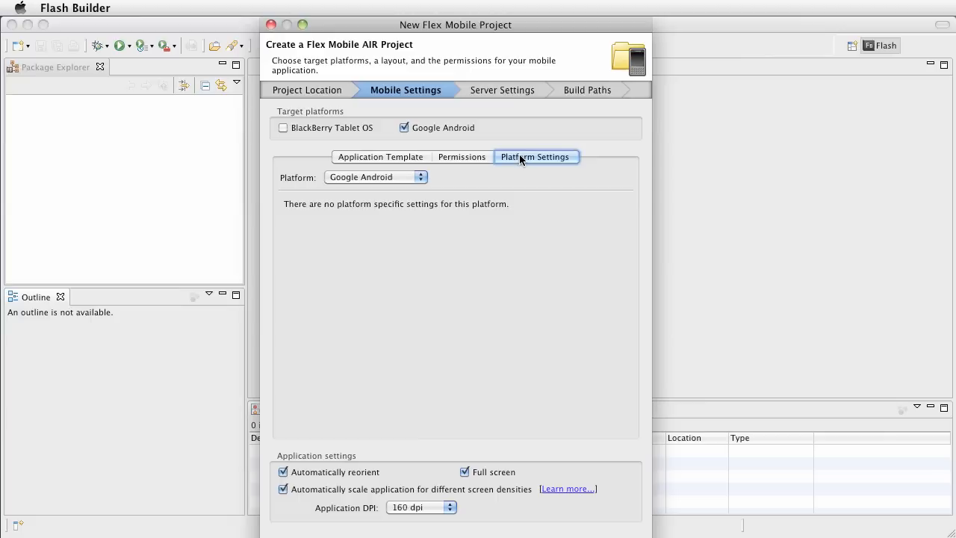
pyautogui.moveTo(465, 161)
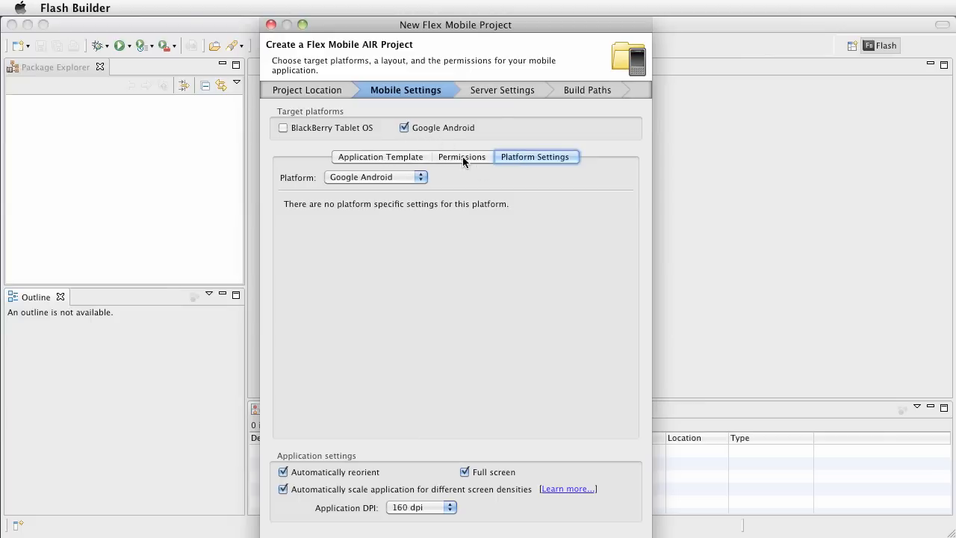
pyautogui.click(462, 157)
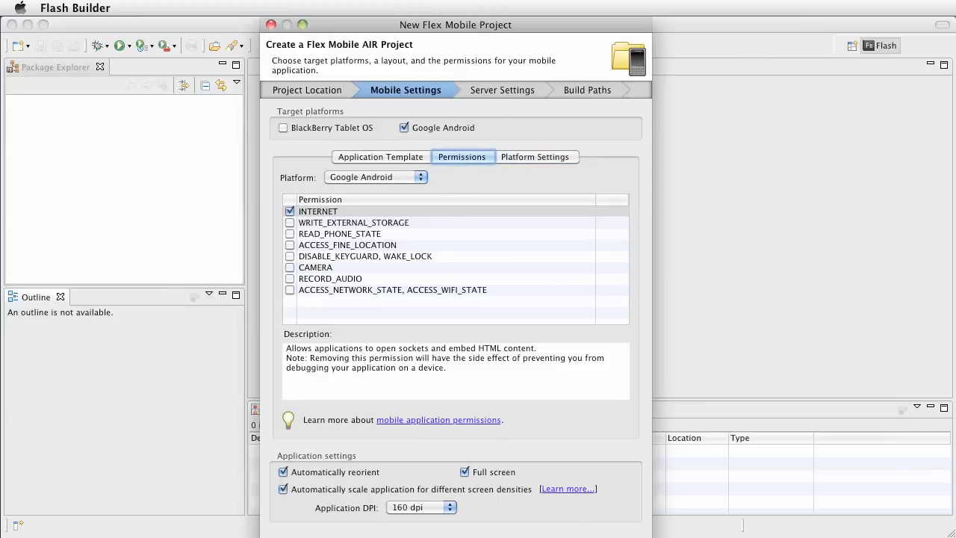
pyautogui.moveTo(207, 188)
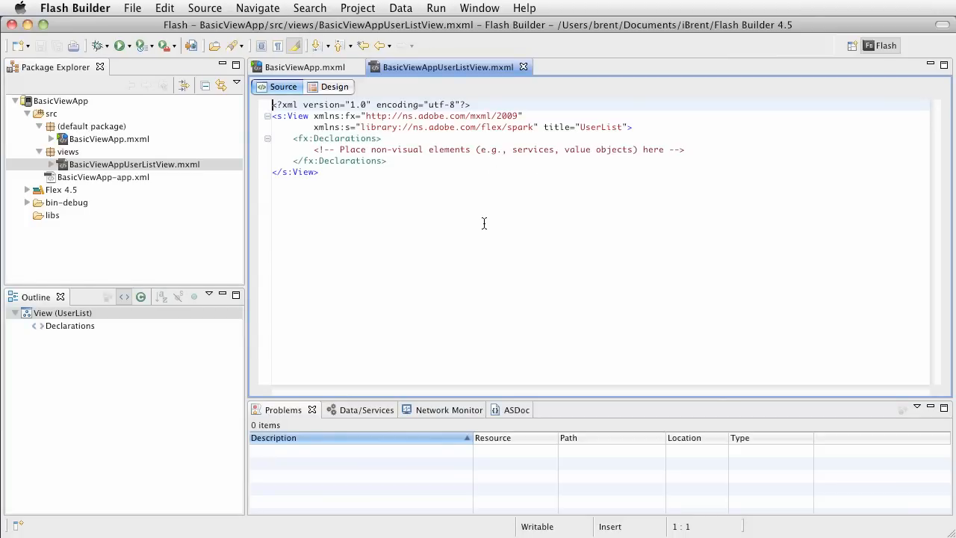
pyautogui.moveTo(69, 139)
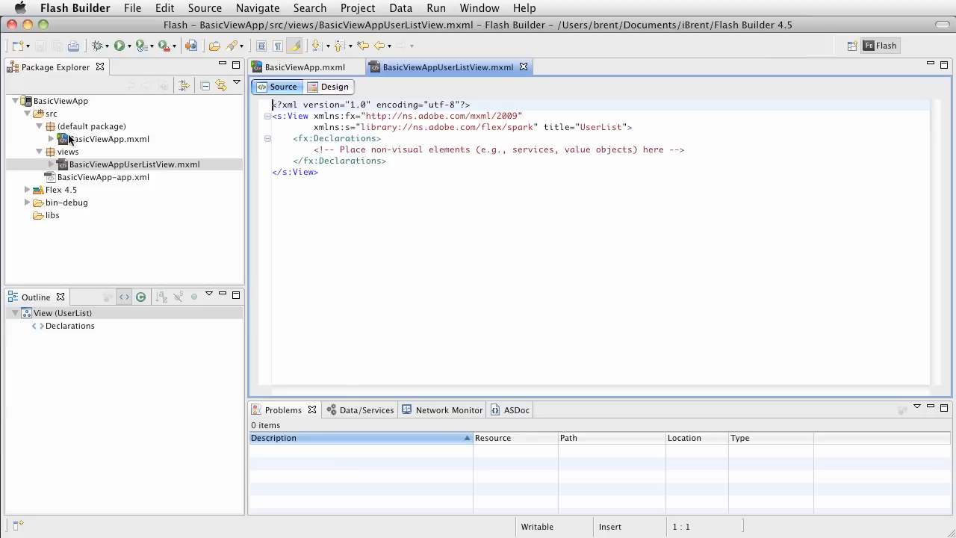
pyautogui.moveTo(71, 164)
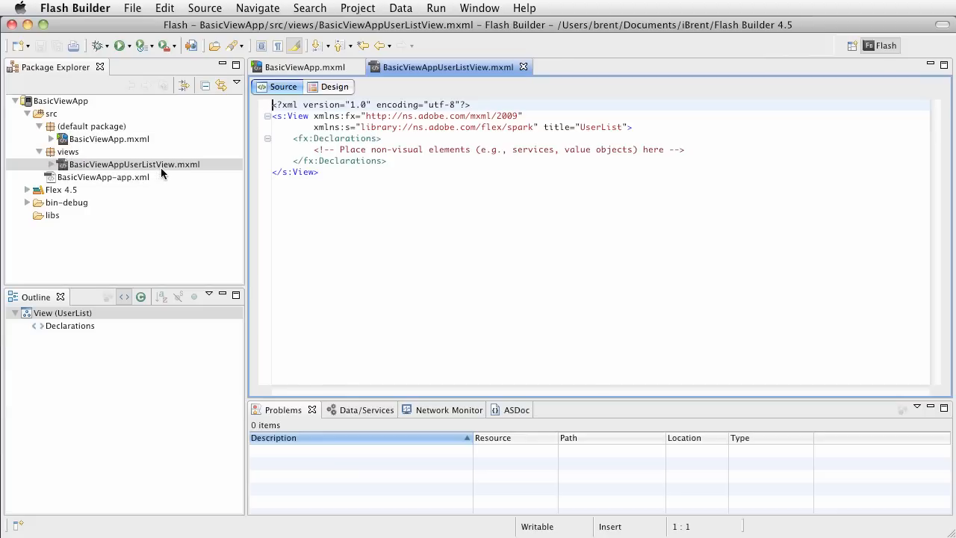
pyautogui.moveTo(77, 177)
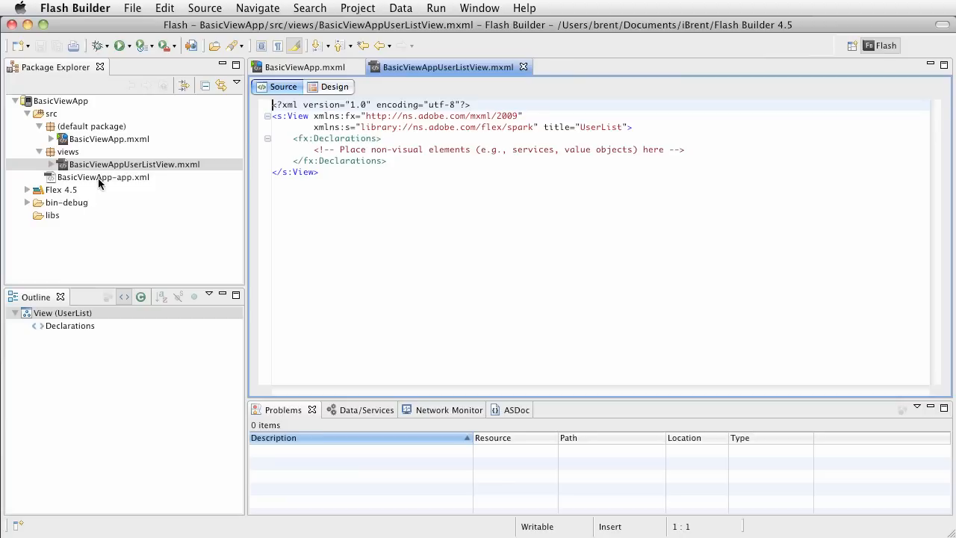
pyautogui.moveTo(600, 198)
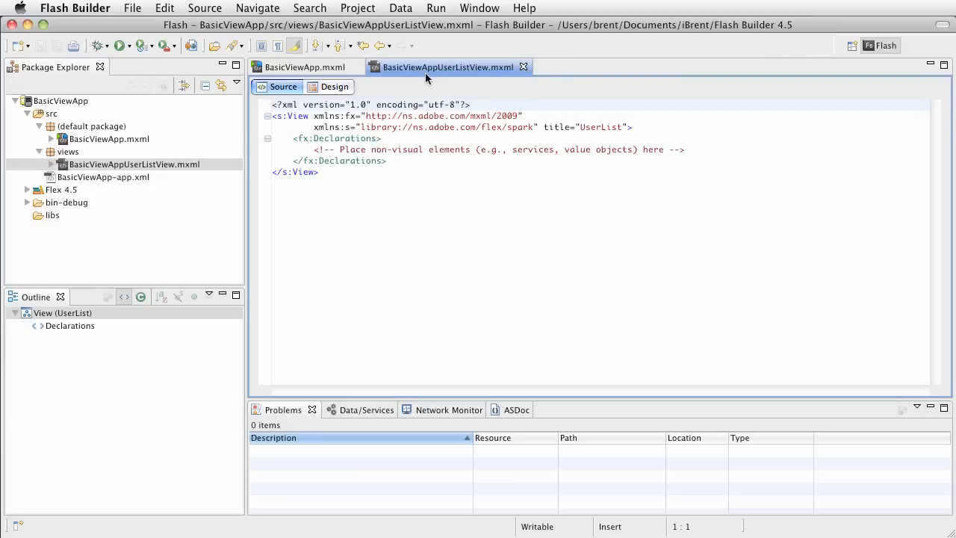
pyautogui.moveTo(476, 80)
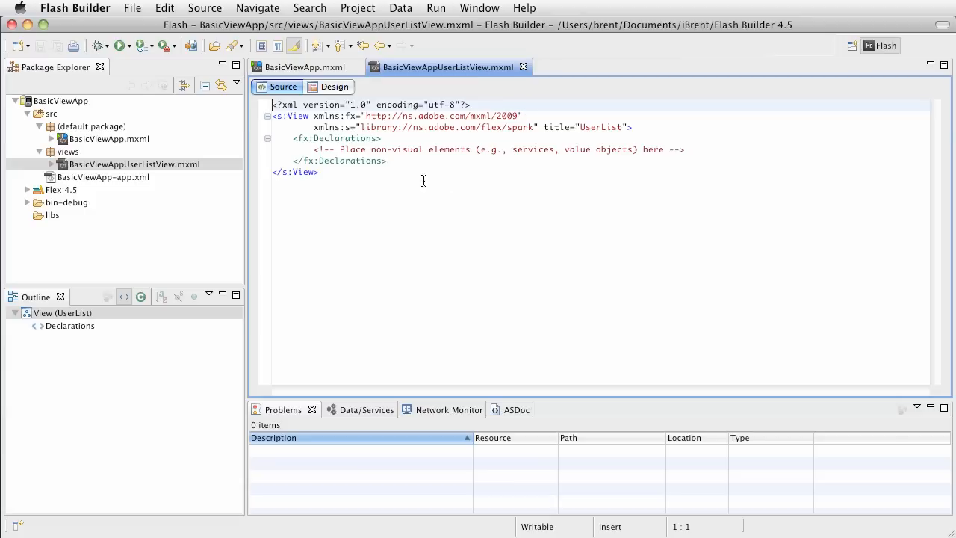
# In BasicViewApp.mxml, wrap the root tag so firstView and applicationDPI="160" sit on separate lines.
pyautogui.click(302, 66)
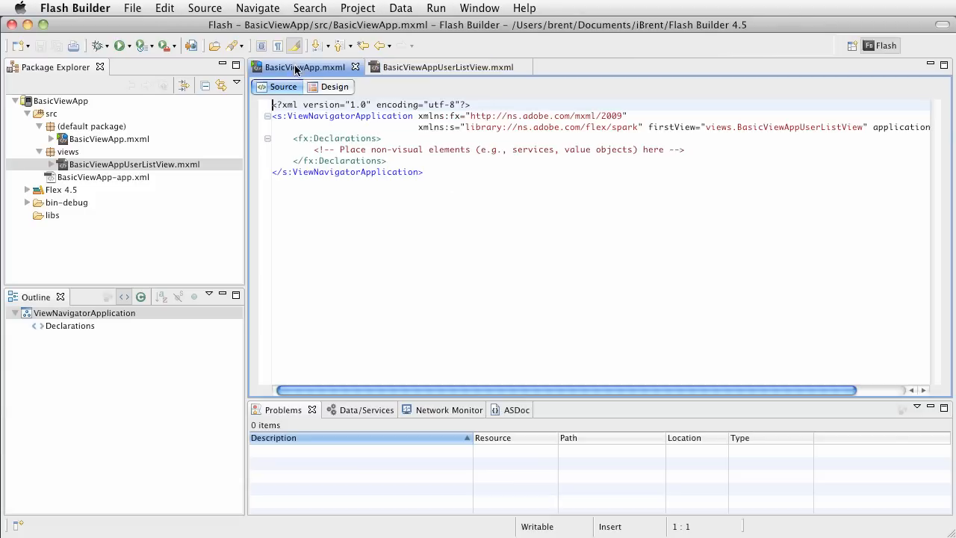
pyautogui.moveTo(348, 72)
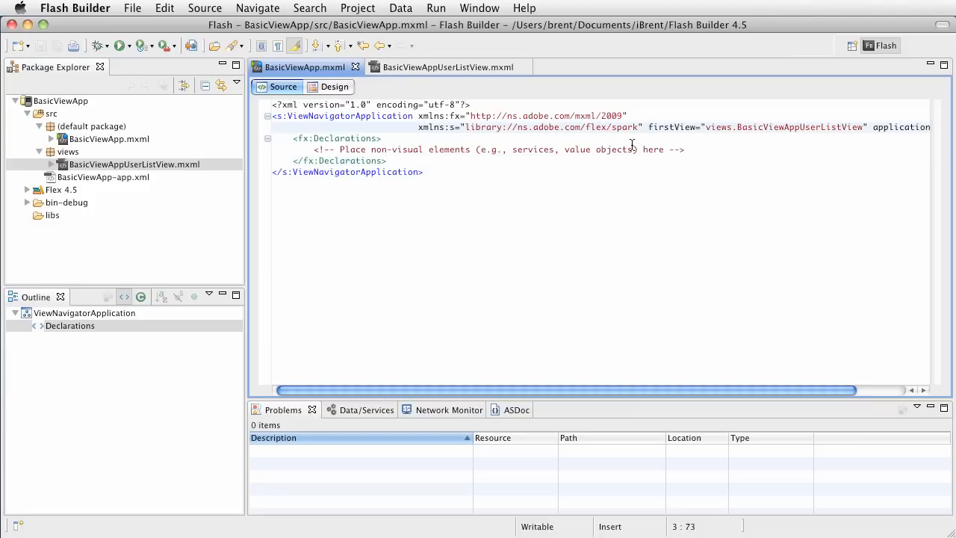
pyautogui.doubleClick(673, 126)
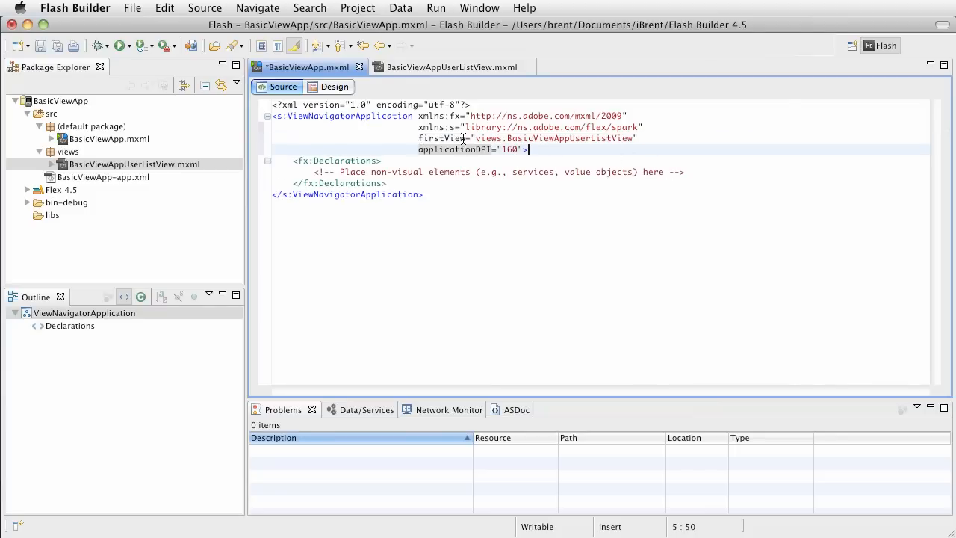
pyautogui.moveTo(555, 150)
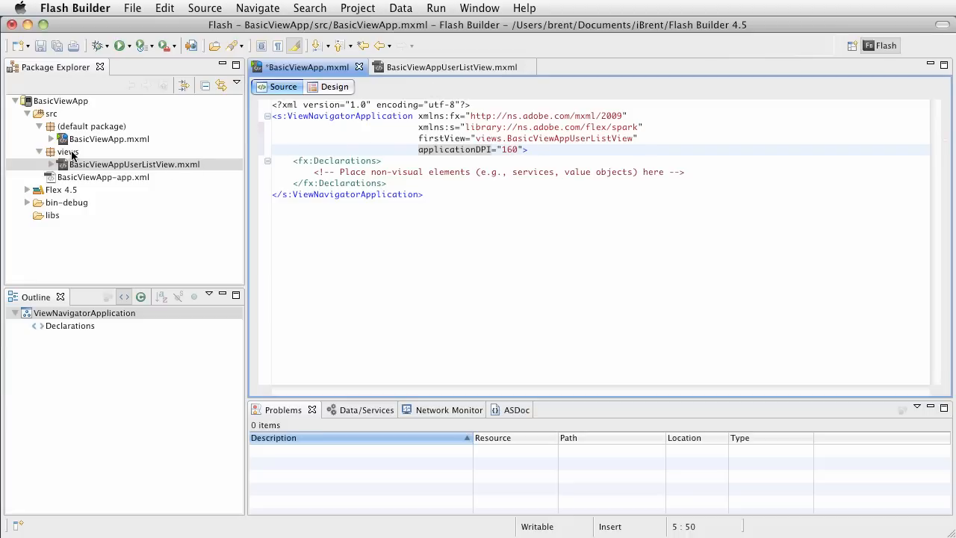
pyautogui.moveTo(323, 161)
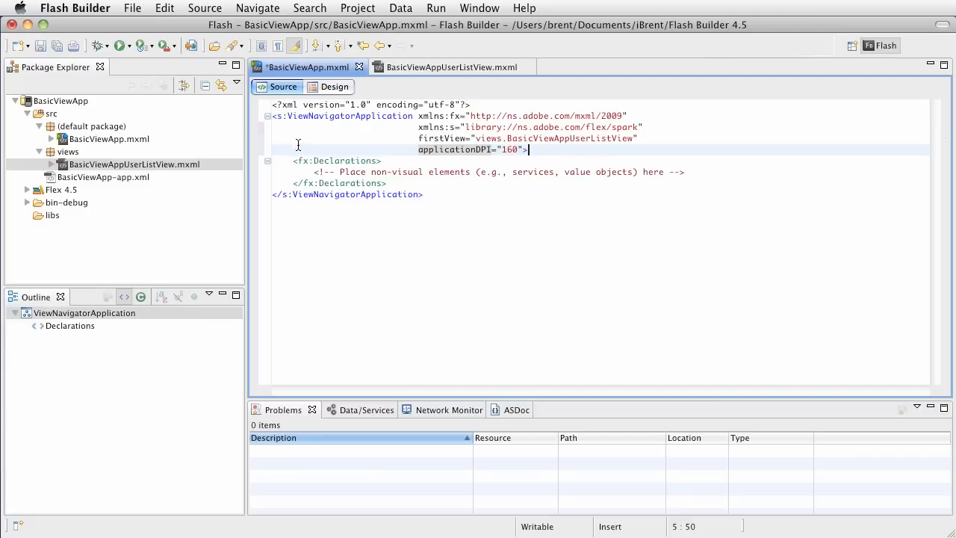
pyautogui.moveTo(322, 159)
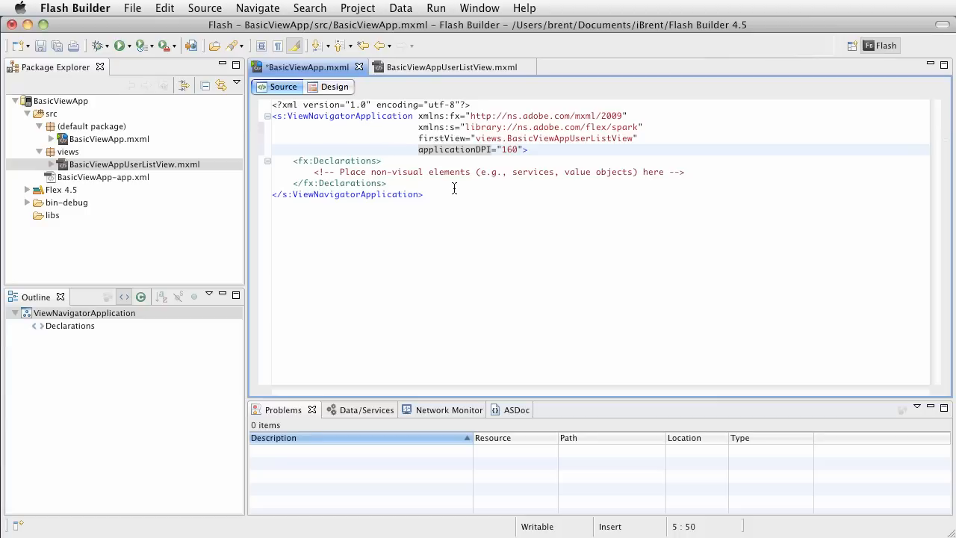
pyautogui.moveTo(363, 160)
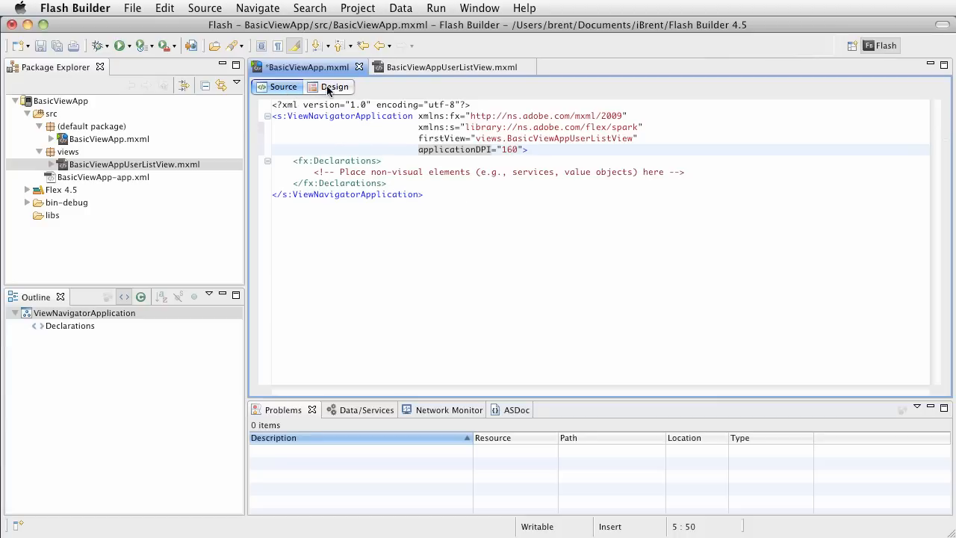
pyautogui.click(332, 86)
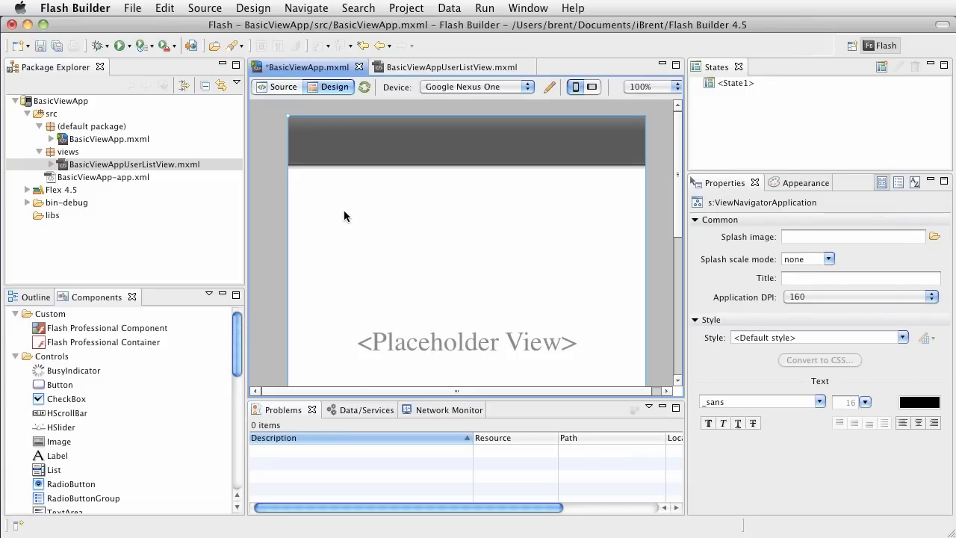
pyautogui.moveTo(361, 143)
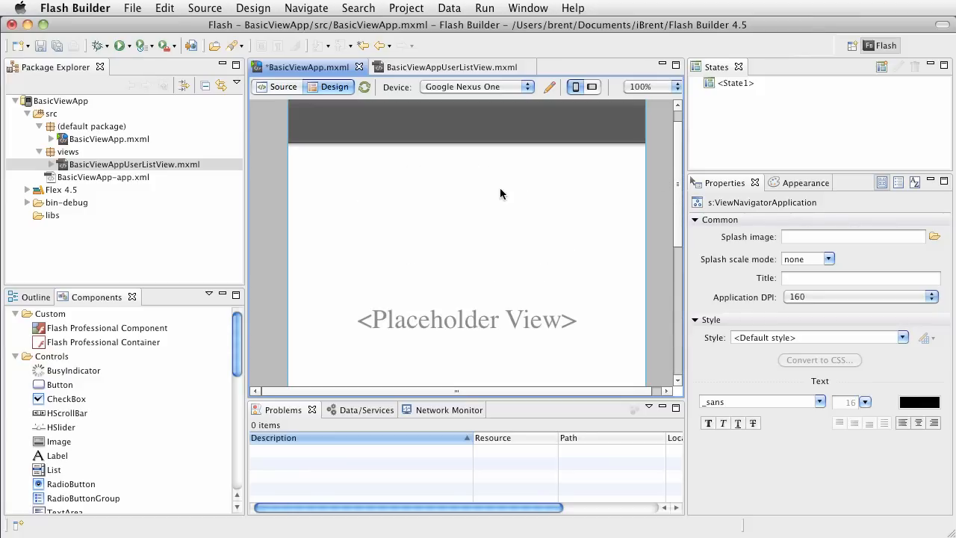
pyautogui.click(283, 87)
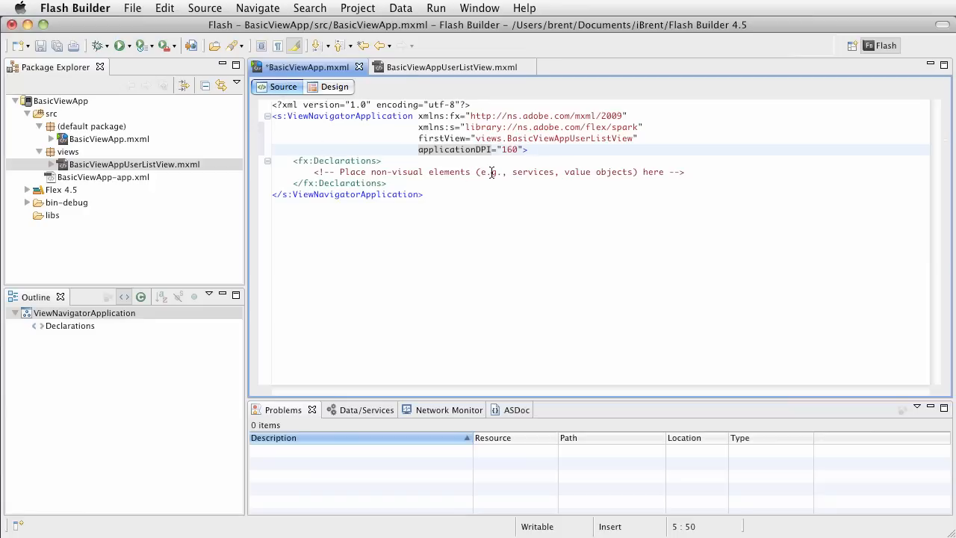
# Switch to the BasicViewAppUserListView.mxml tab to see its View markup.
pyautogui.click(448, 66)
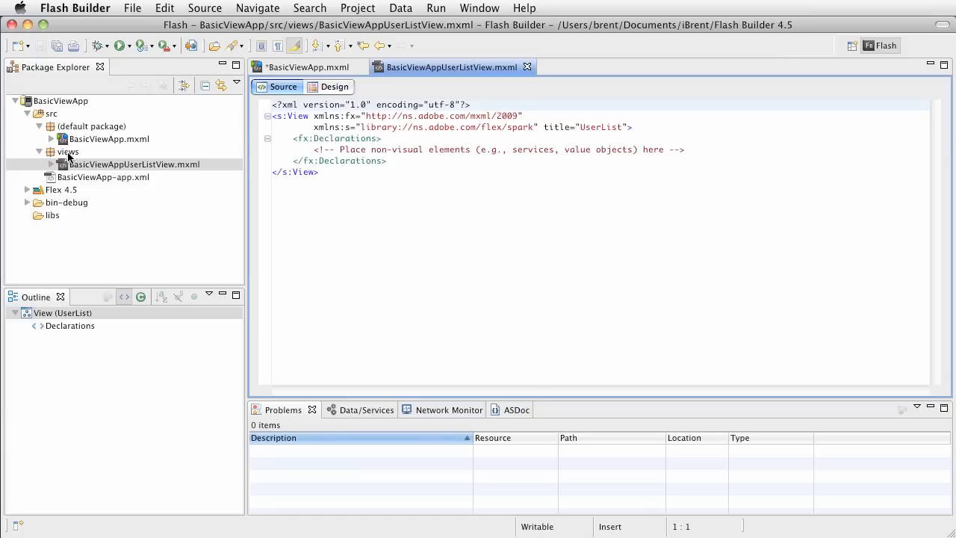
pyautogui.moveTo(127, 164)
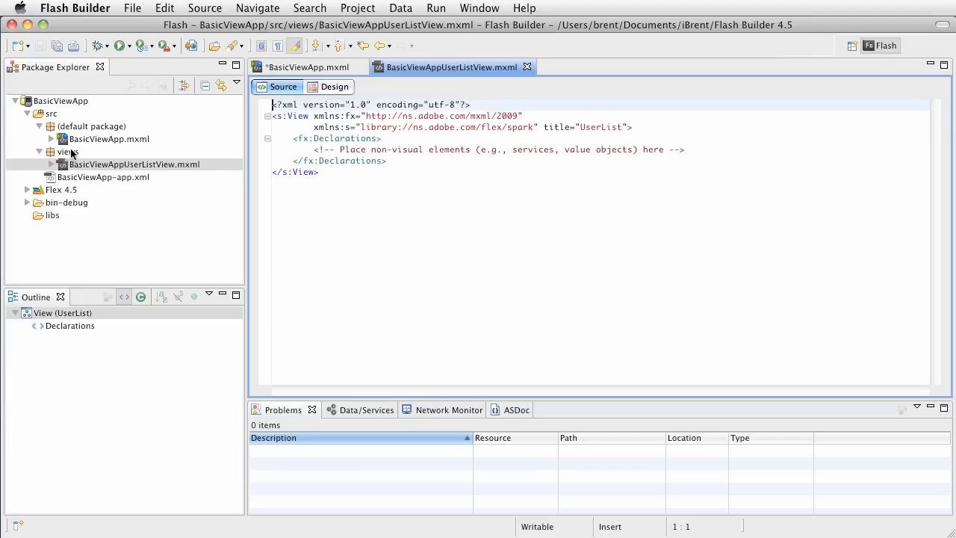
# Create a new MXML component named UserProfile in the views package.
pyautogui.rightClick(66, 152)
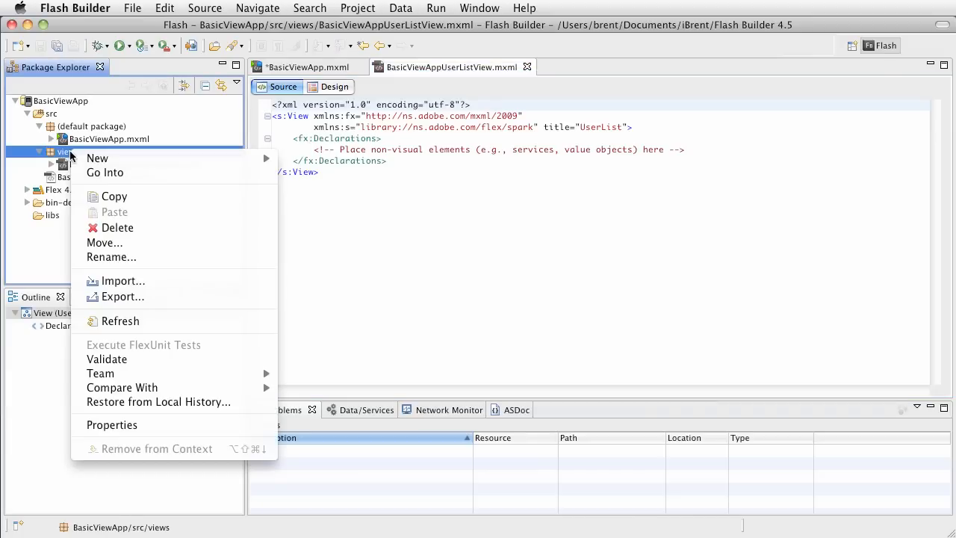
pyautogui.moveTo(97, 158)
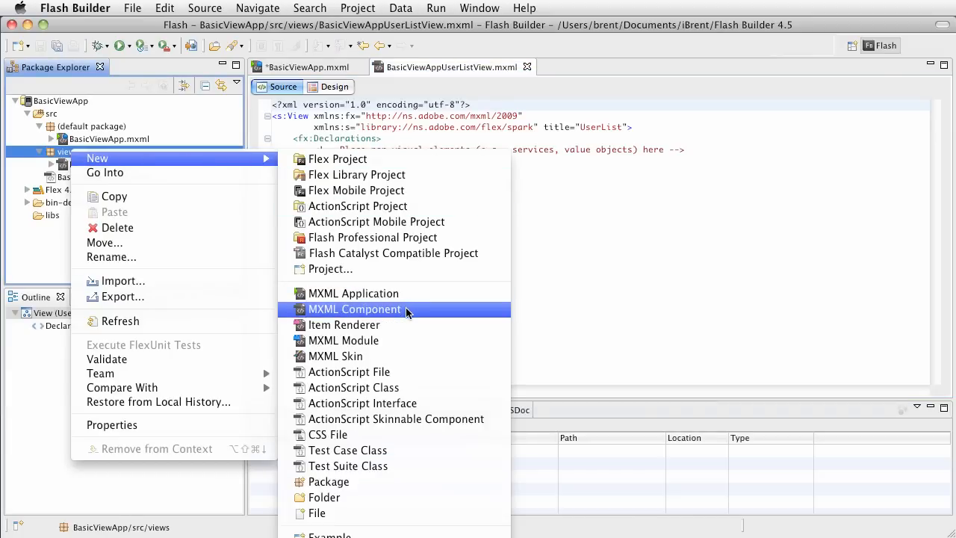
pyautogui.click(354, 309)
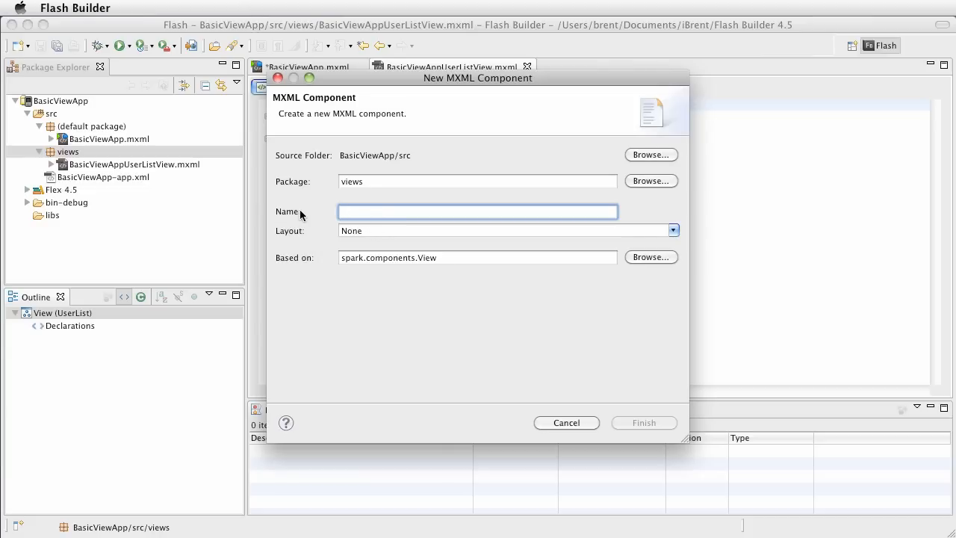
pyautogui.click(477, 210)
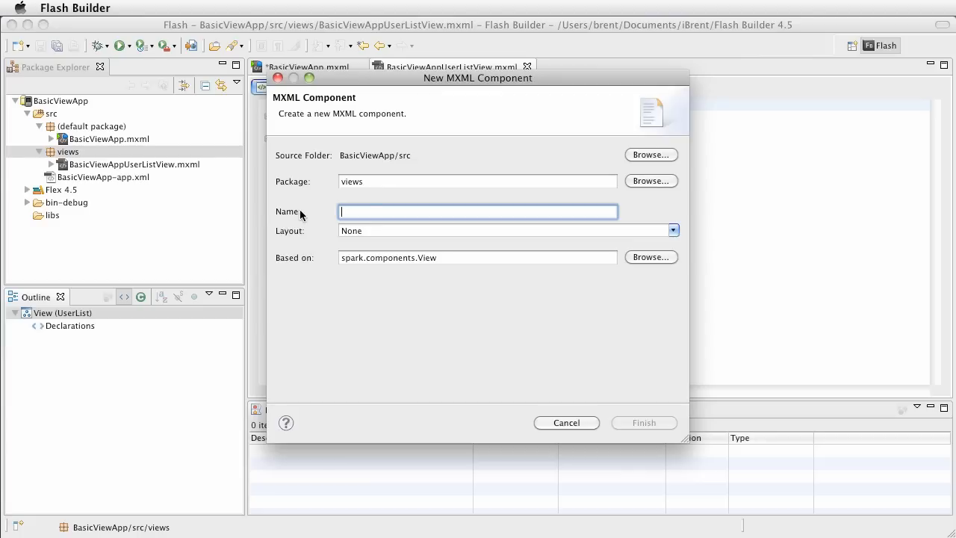
pyautogui.write('U')
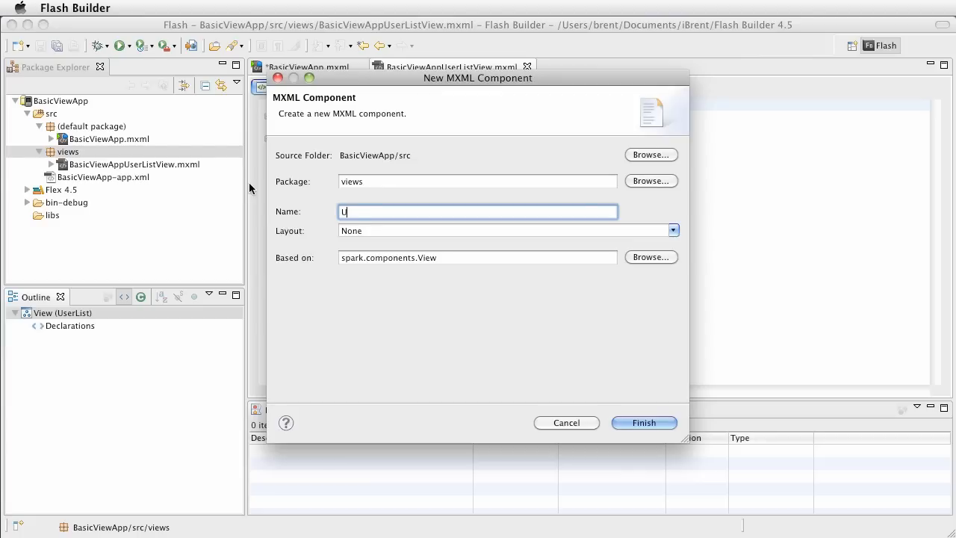
pyautogui.write('serProfil')
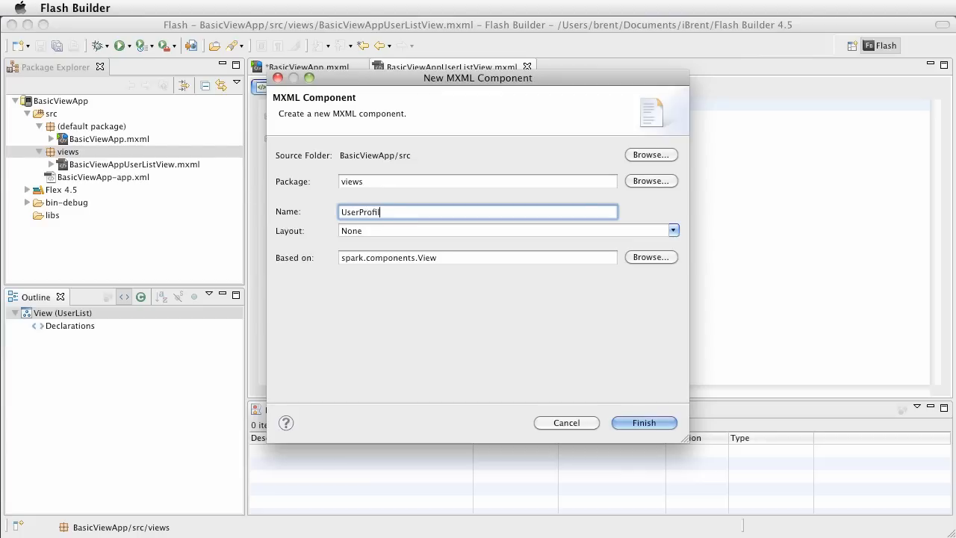
pyautogui.write('e')
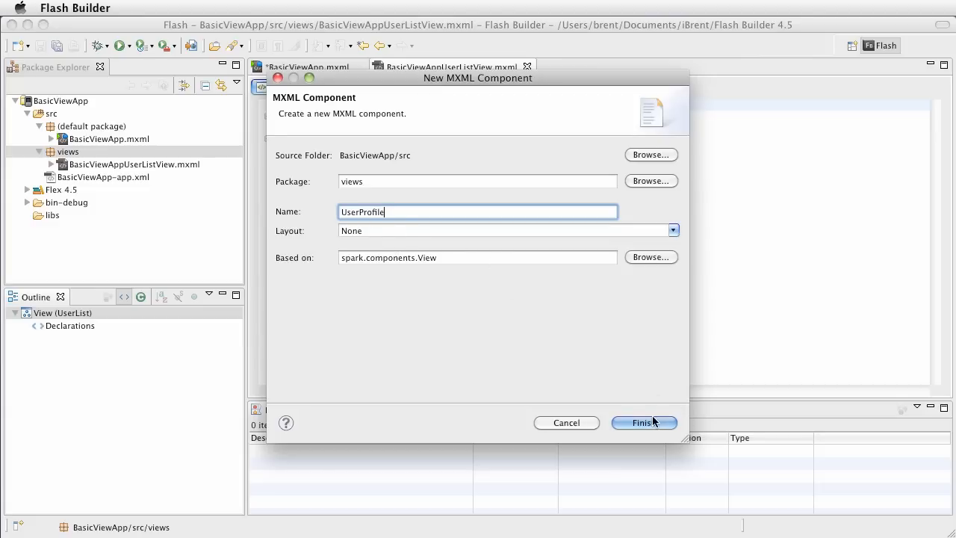
pyautogui.click(644, 423)
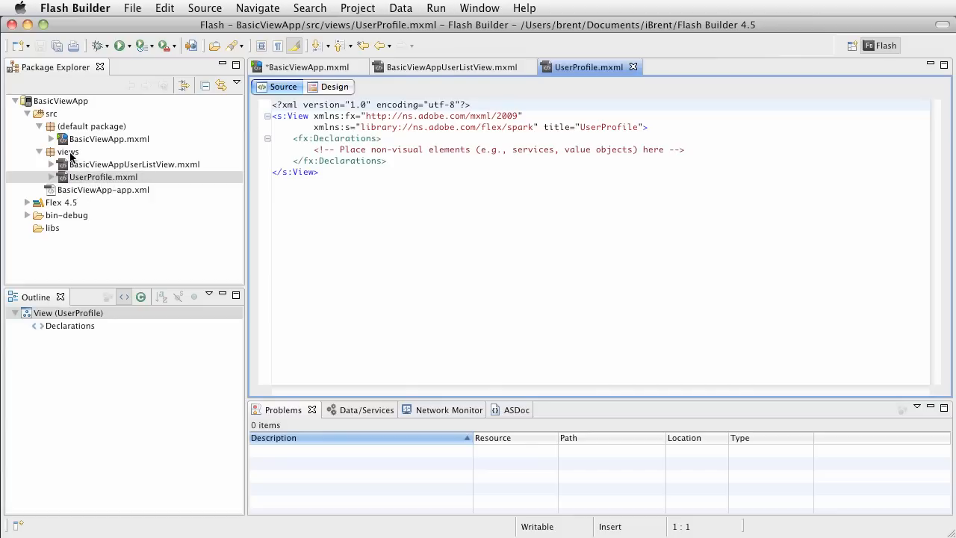
# Add another MXML component named UserNotes to the views package.
pyautogui.rightClick(67, 152)
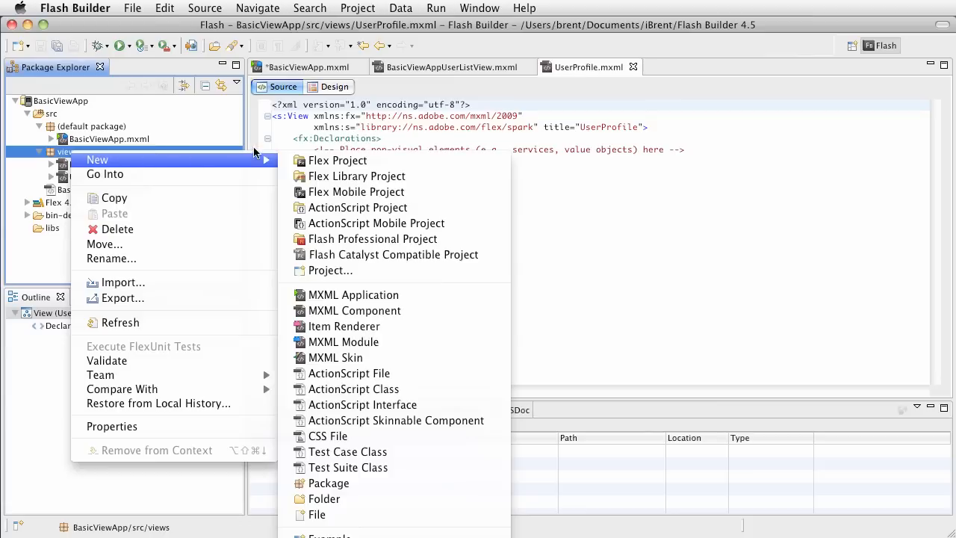
pyautogui.moveTo(379, 326)
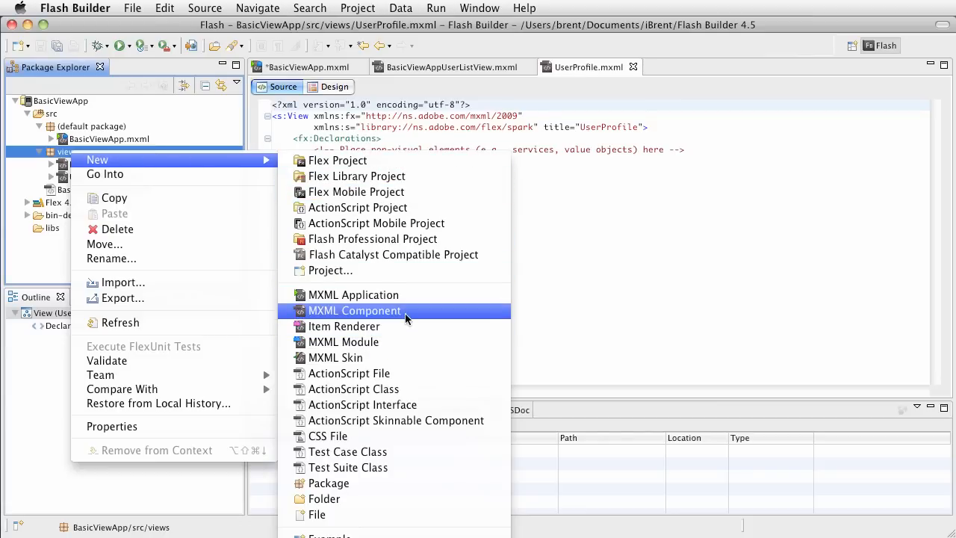
pyautogui.click(355, 311)
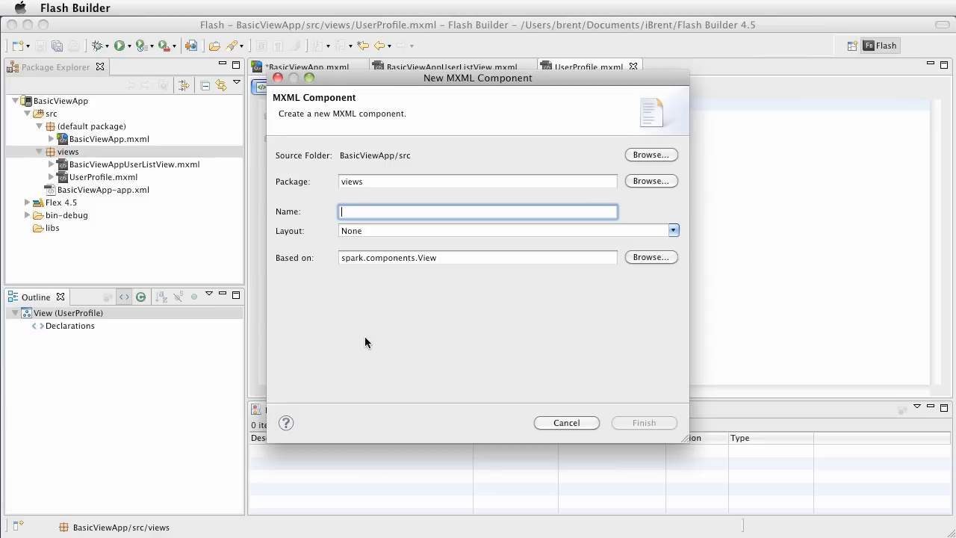
pyautogui.write('UserN')
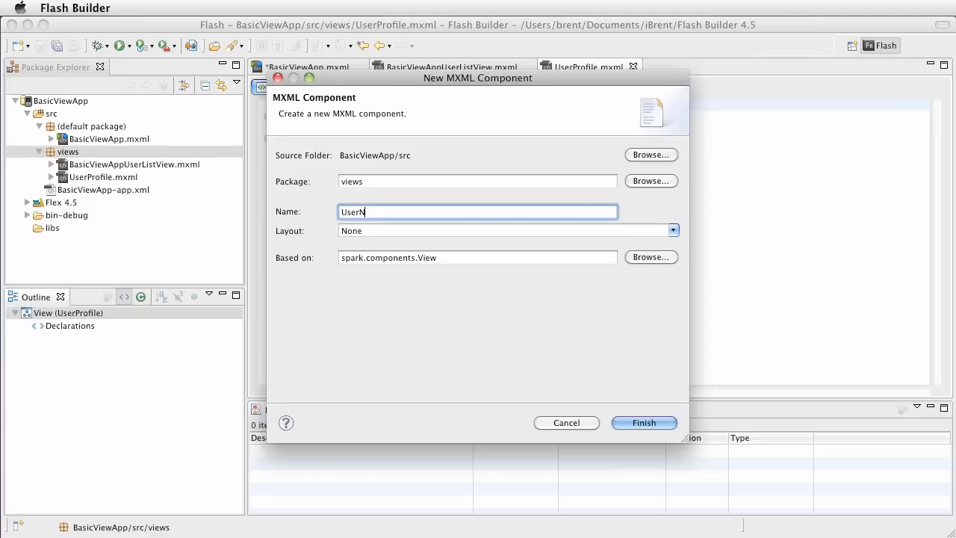
pyautogui.write('otes')
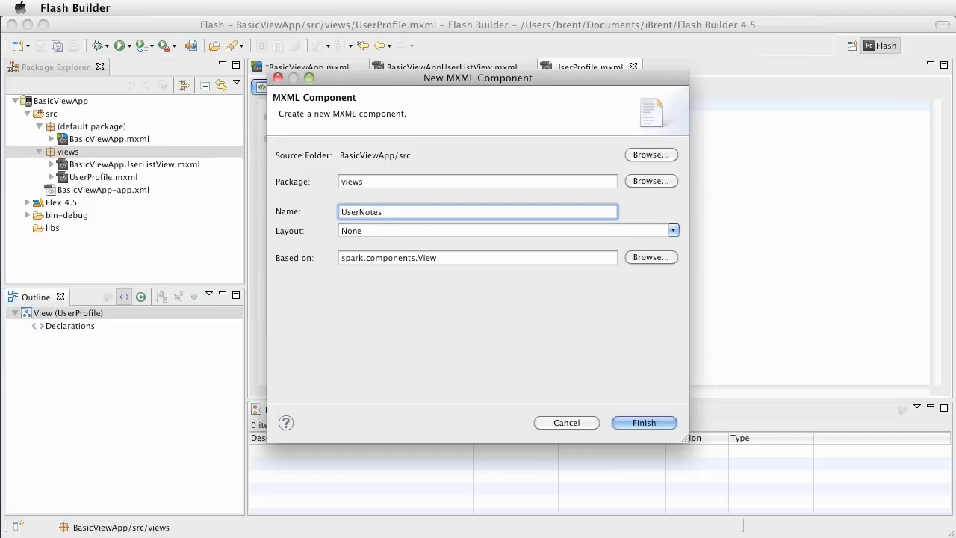
pyautogui.click(644, 423)
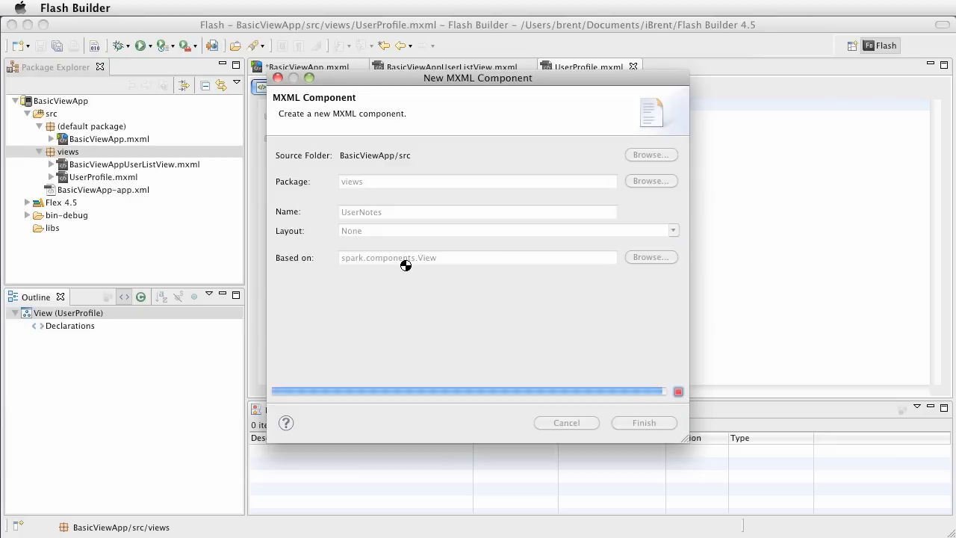
pyautogui.click(644, 423)
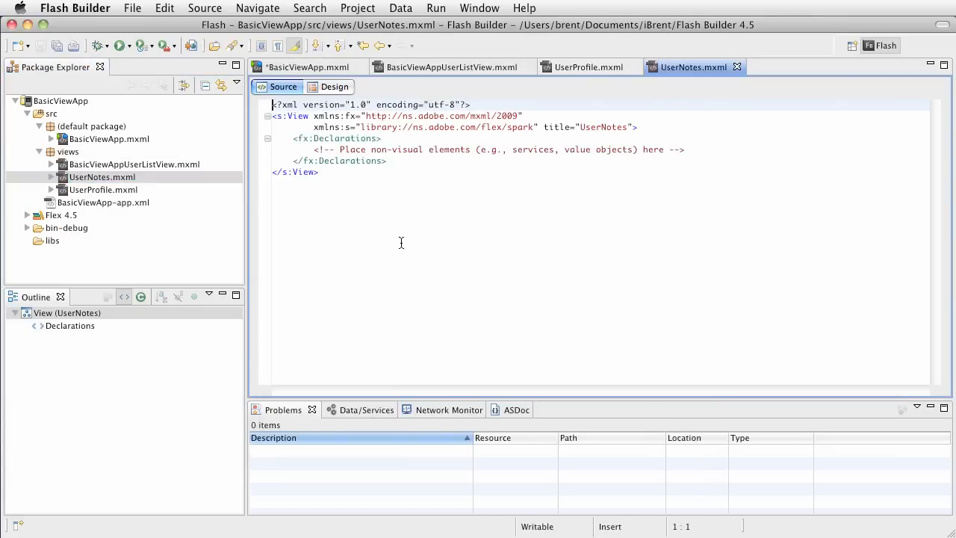
pyautogui.moveTo(170, 172)
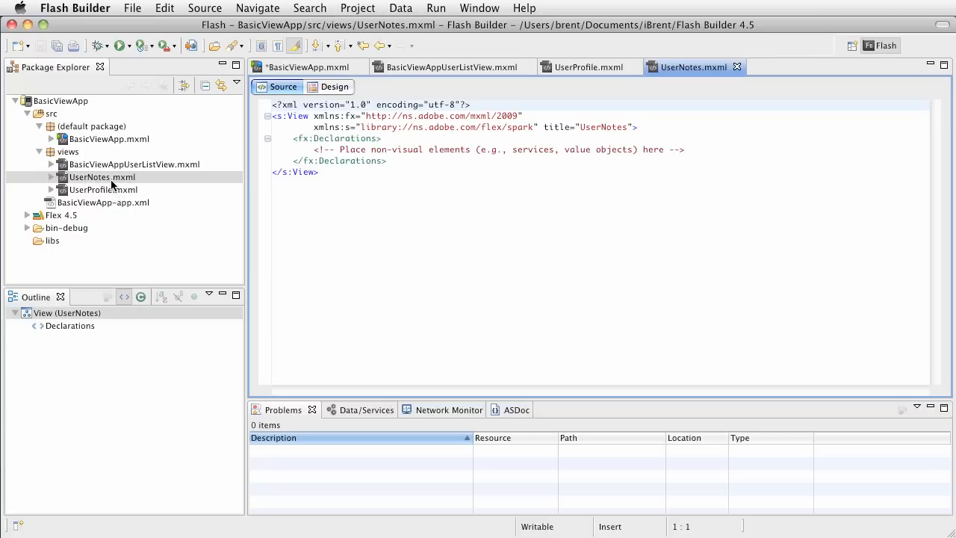
pyautogui.moveTo(105, 182)
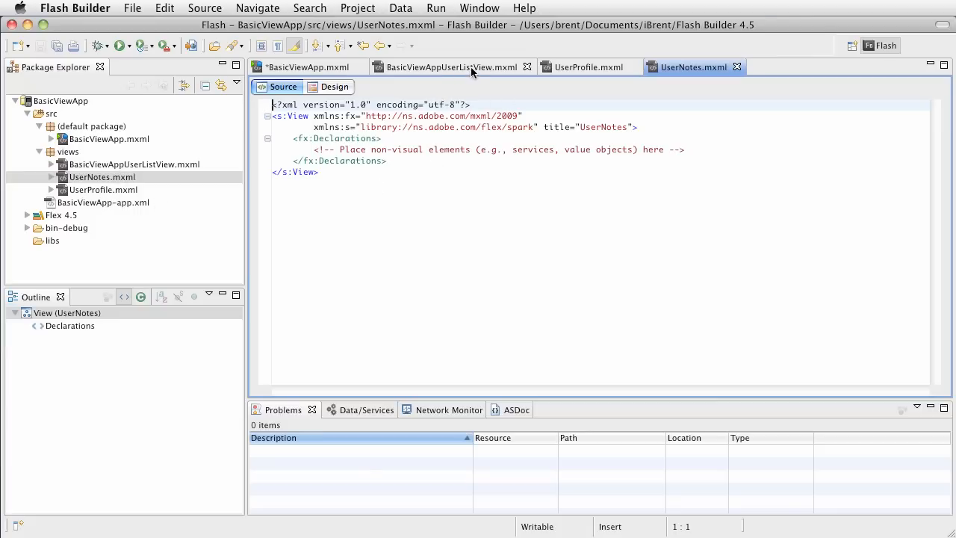
# Cycle through the UserList, UserProfile and UserNotes view tabs, ending on BasicViewApp.mxml.
pyautogui.click(460, 66)
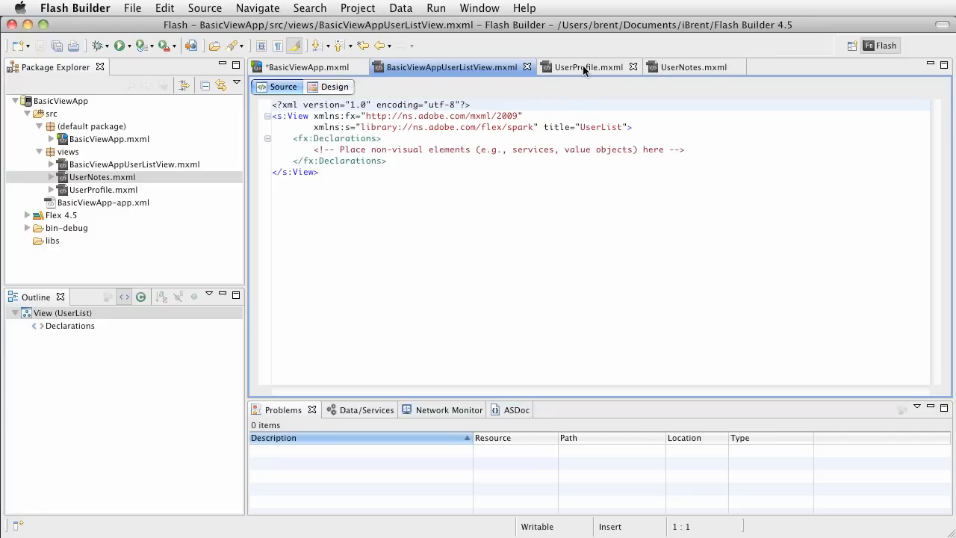
pyautogui.moveTo(585, 67)
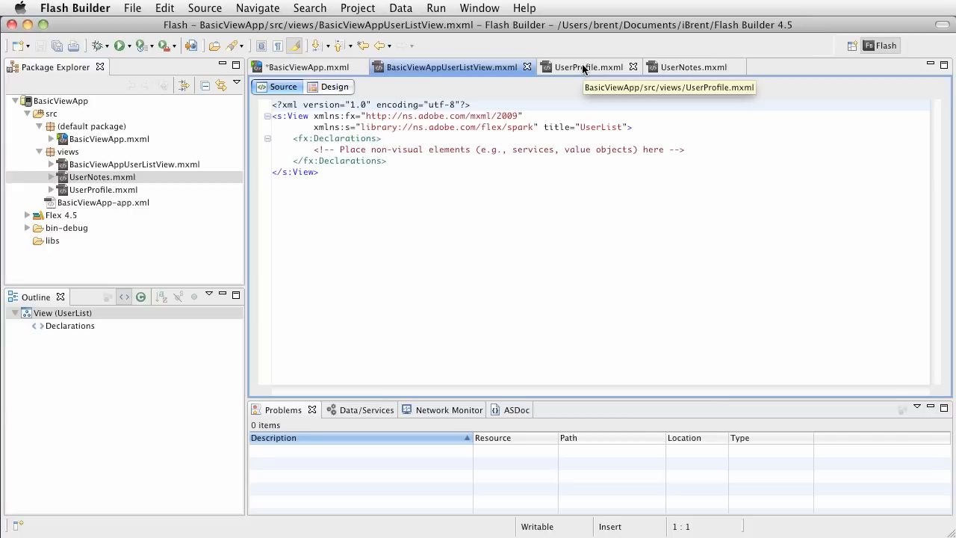
pyautogui.click(699, 66)
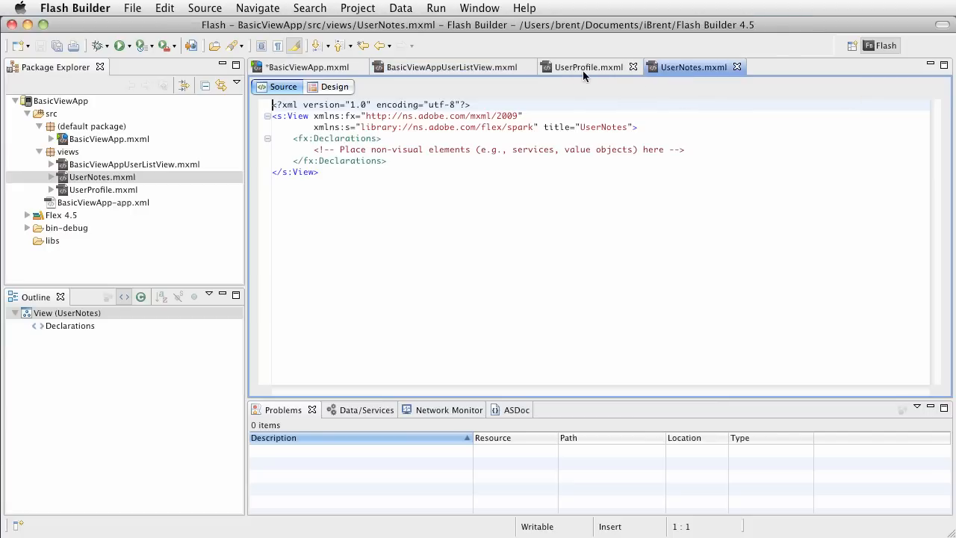
pyautogui.click(592, 67)
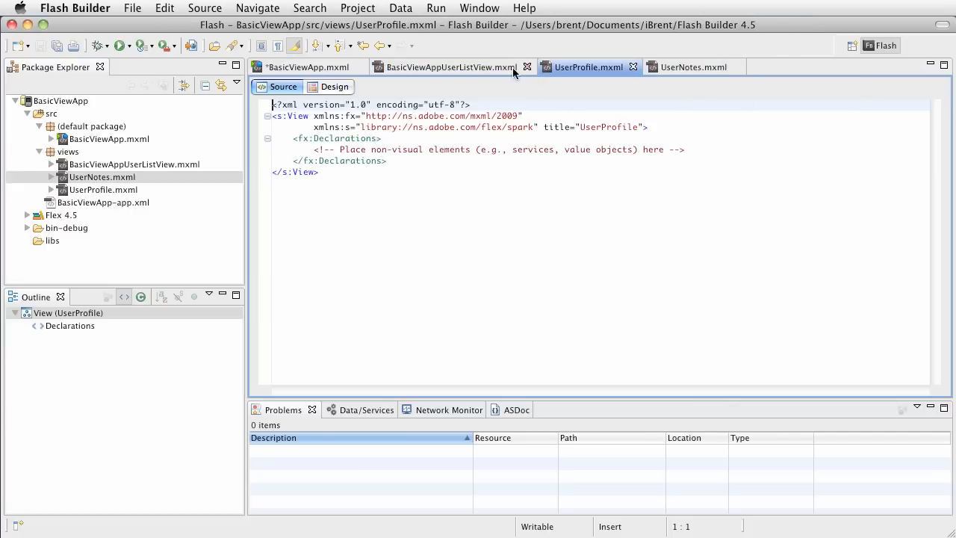
pyautogui.click(448, 67)
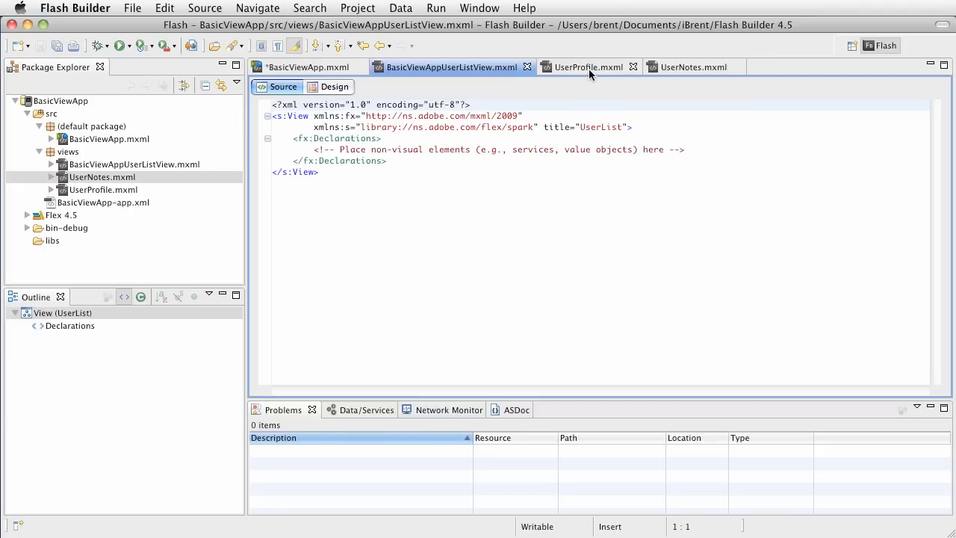
pyautogui.click(694, 67)
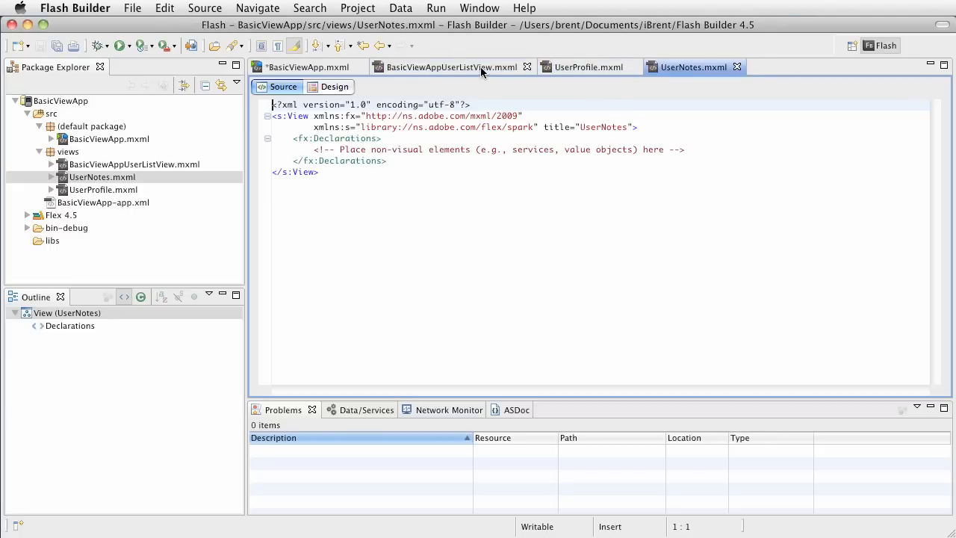
pyautogui.click(448, 66)
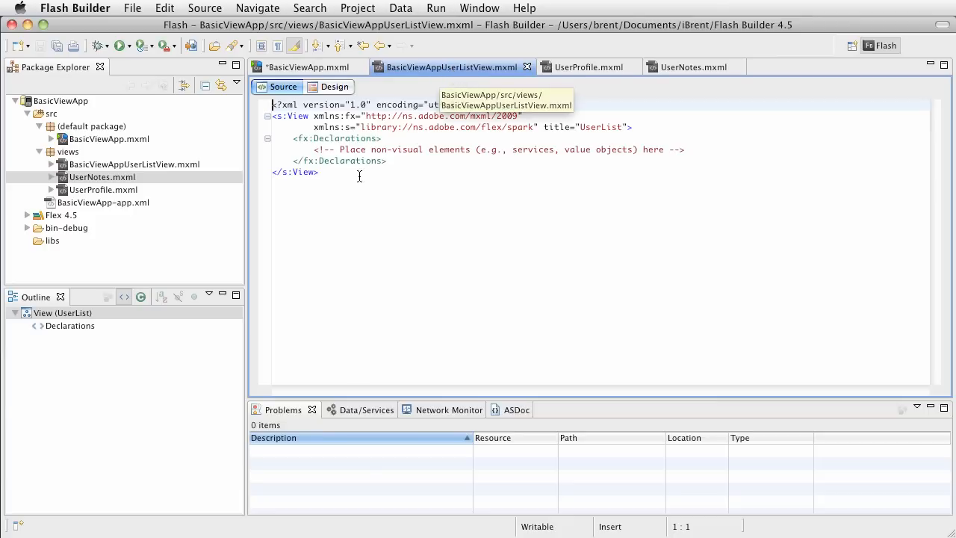
pyautogui.moveTo(320, 75)
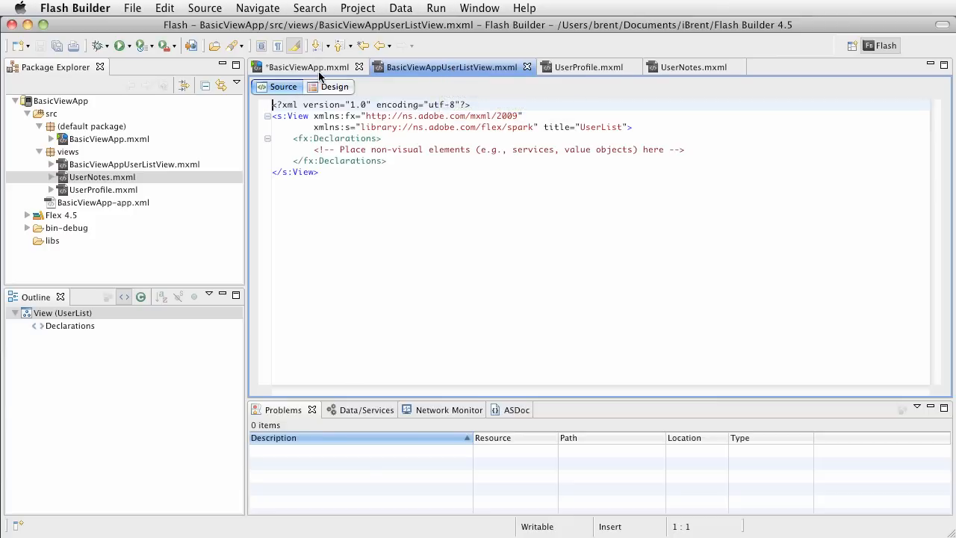
pyautogui.click(310, 67)
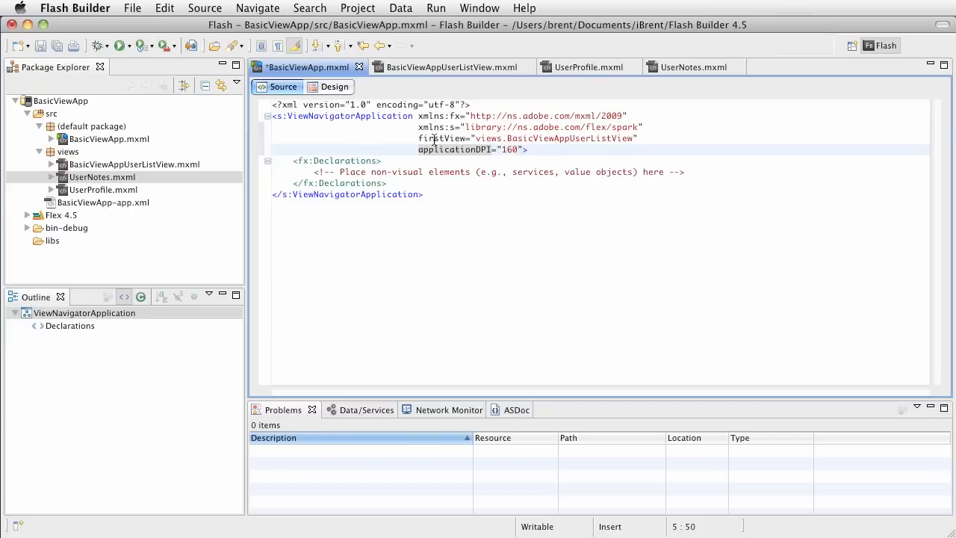